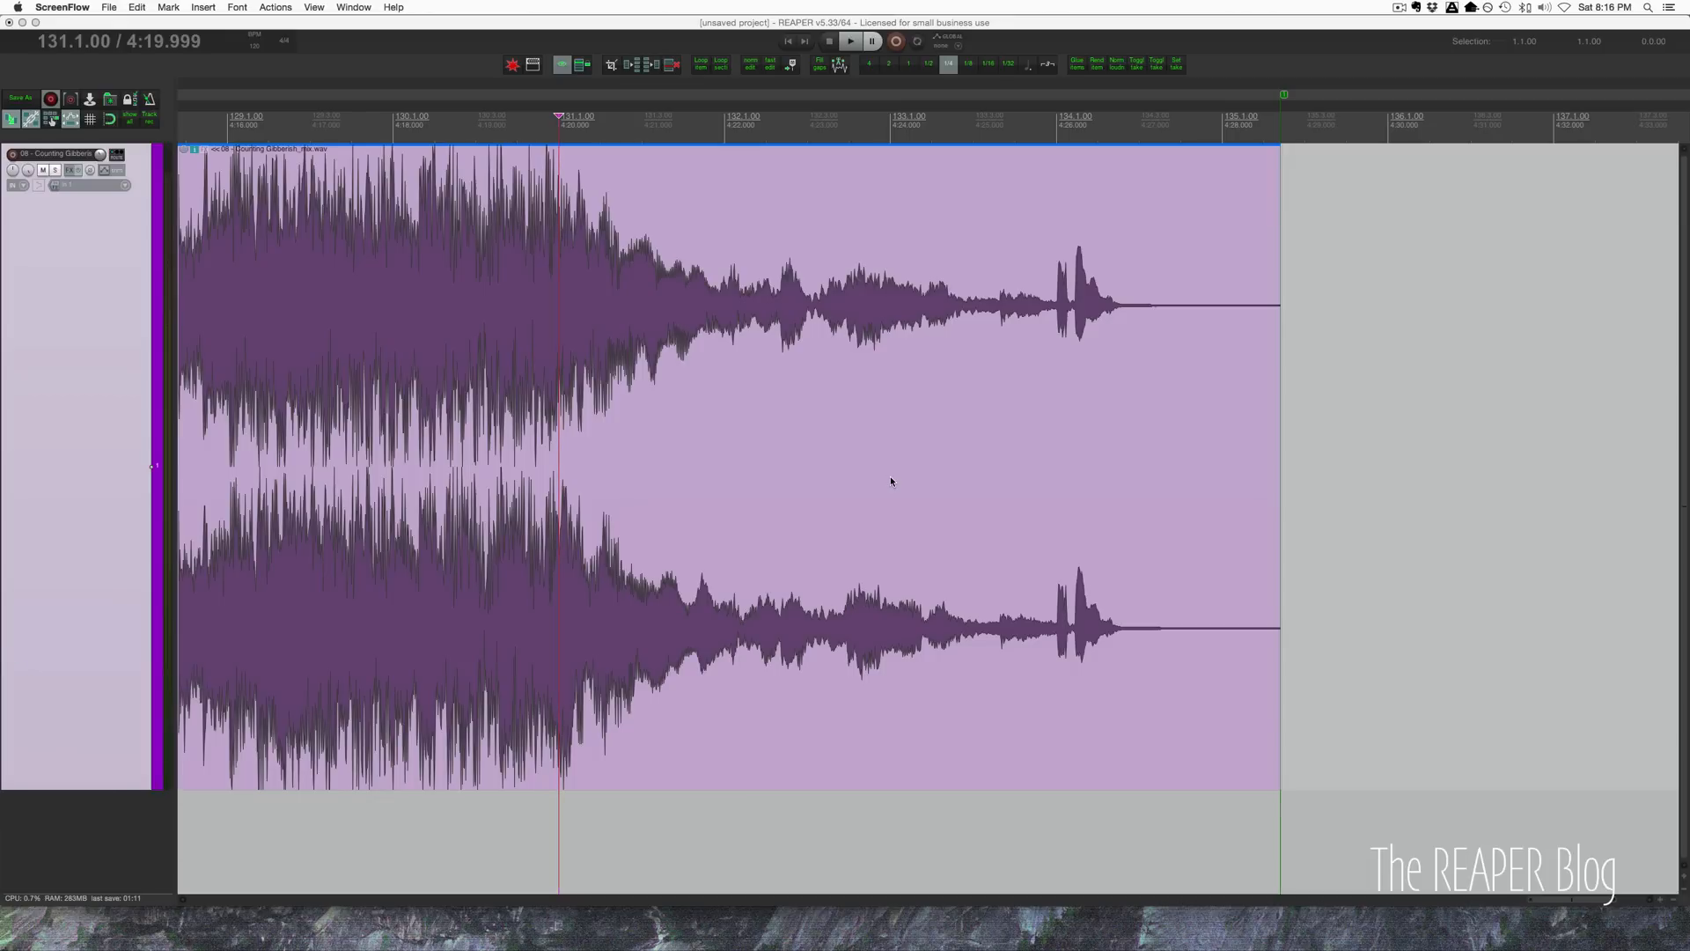
mouse_move(858, 458)
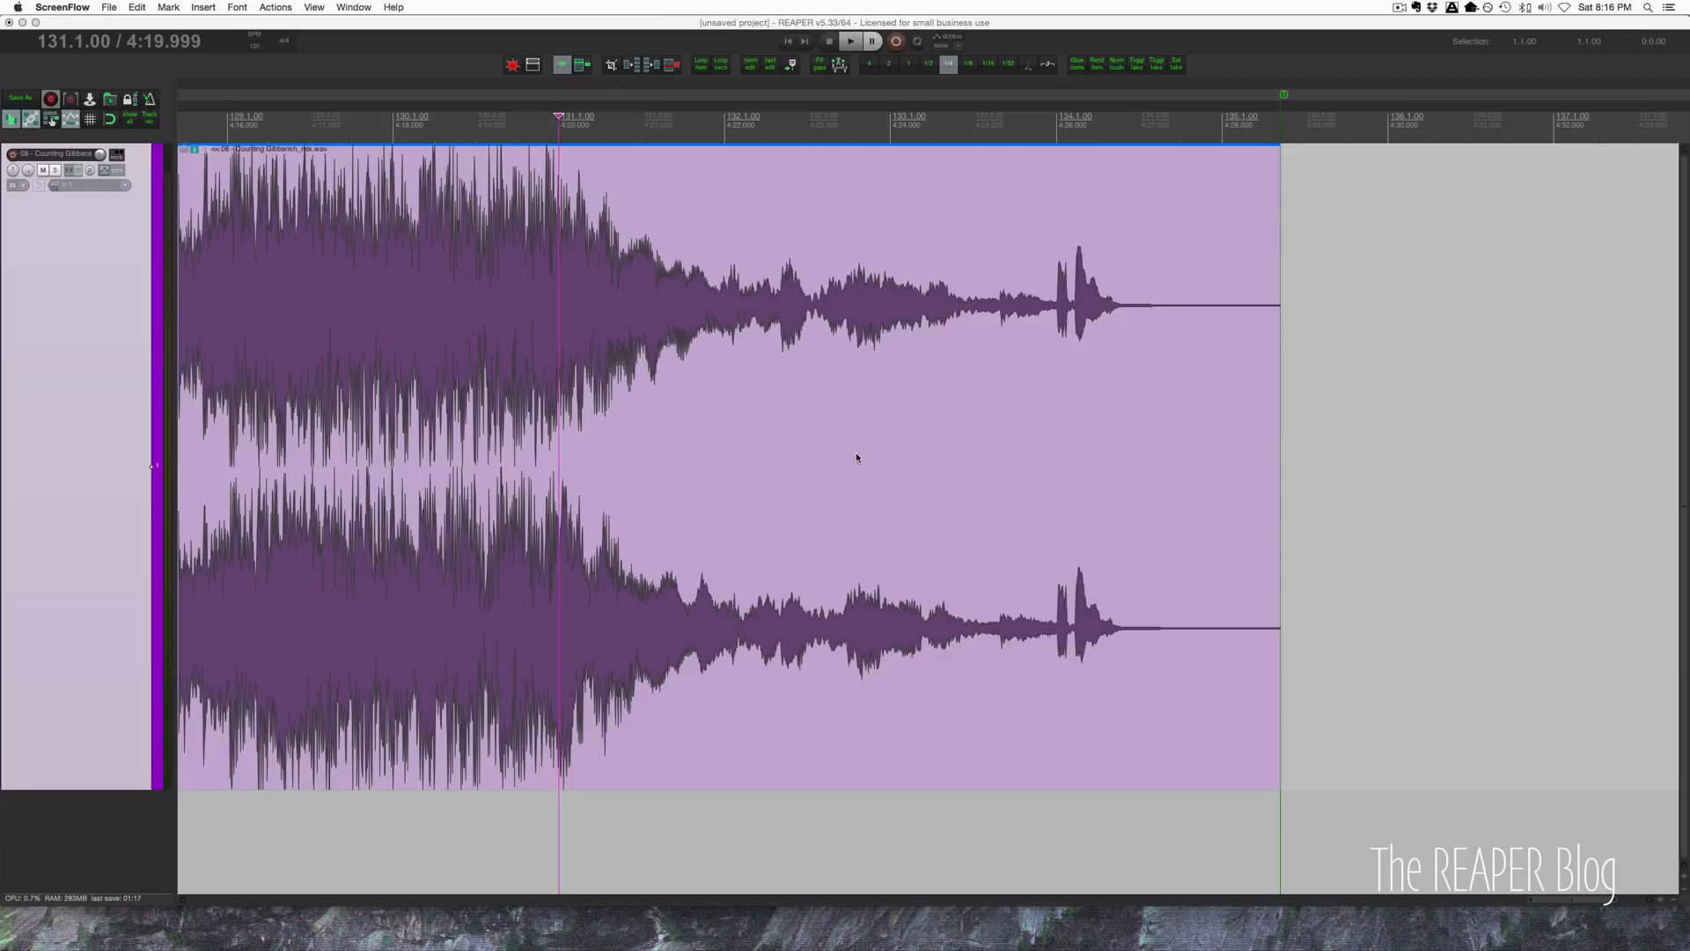
mouse_move(599, 477)
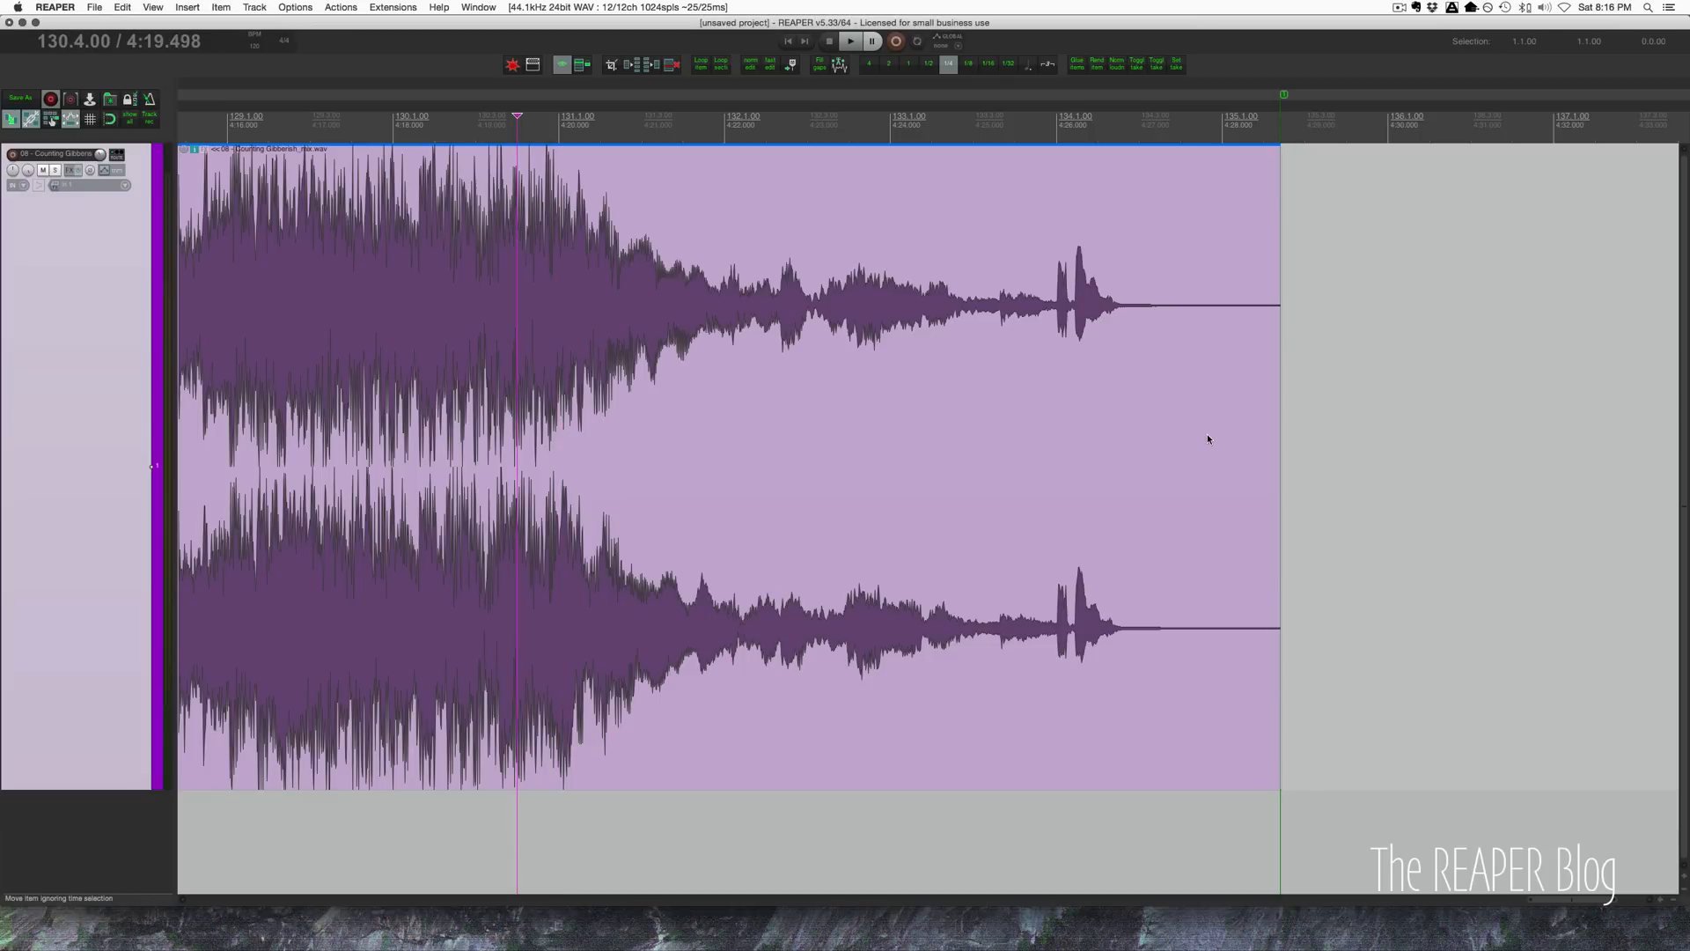
Split off the ending as its own item, shorten its right edge, and mark a time range near its end.
left_click(851, 41)
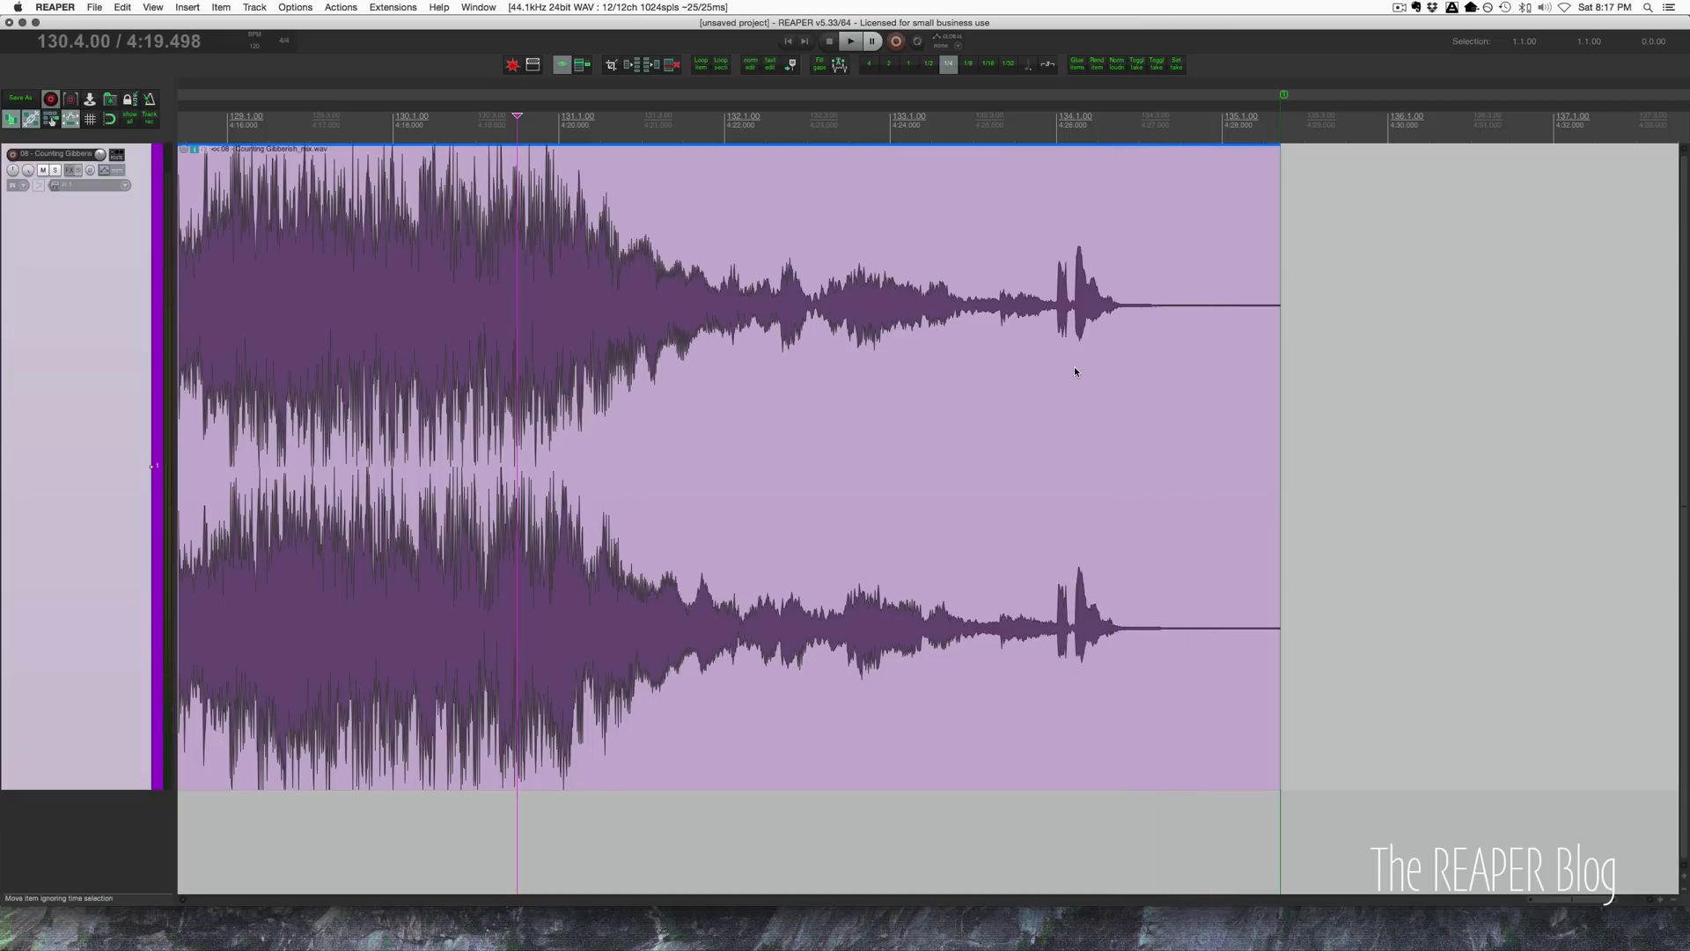
mouse_move(1275, 348)
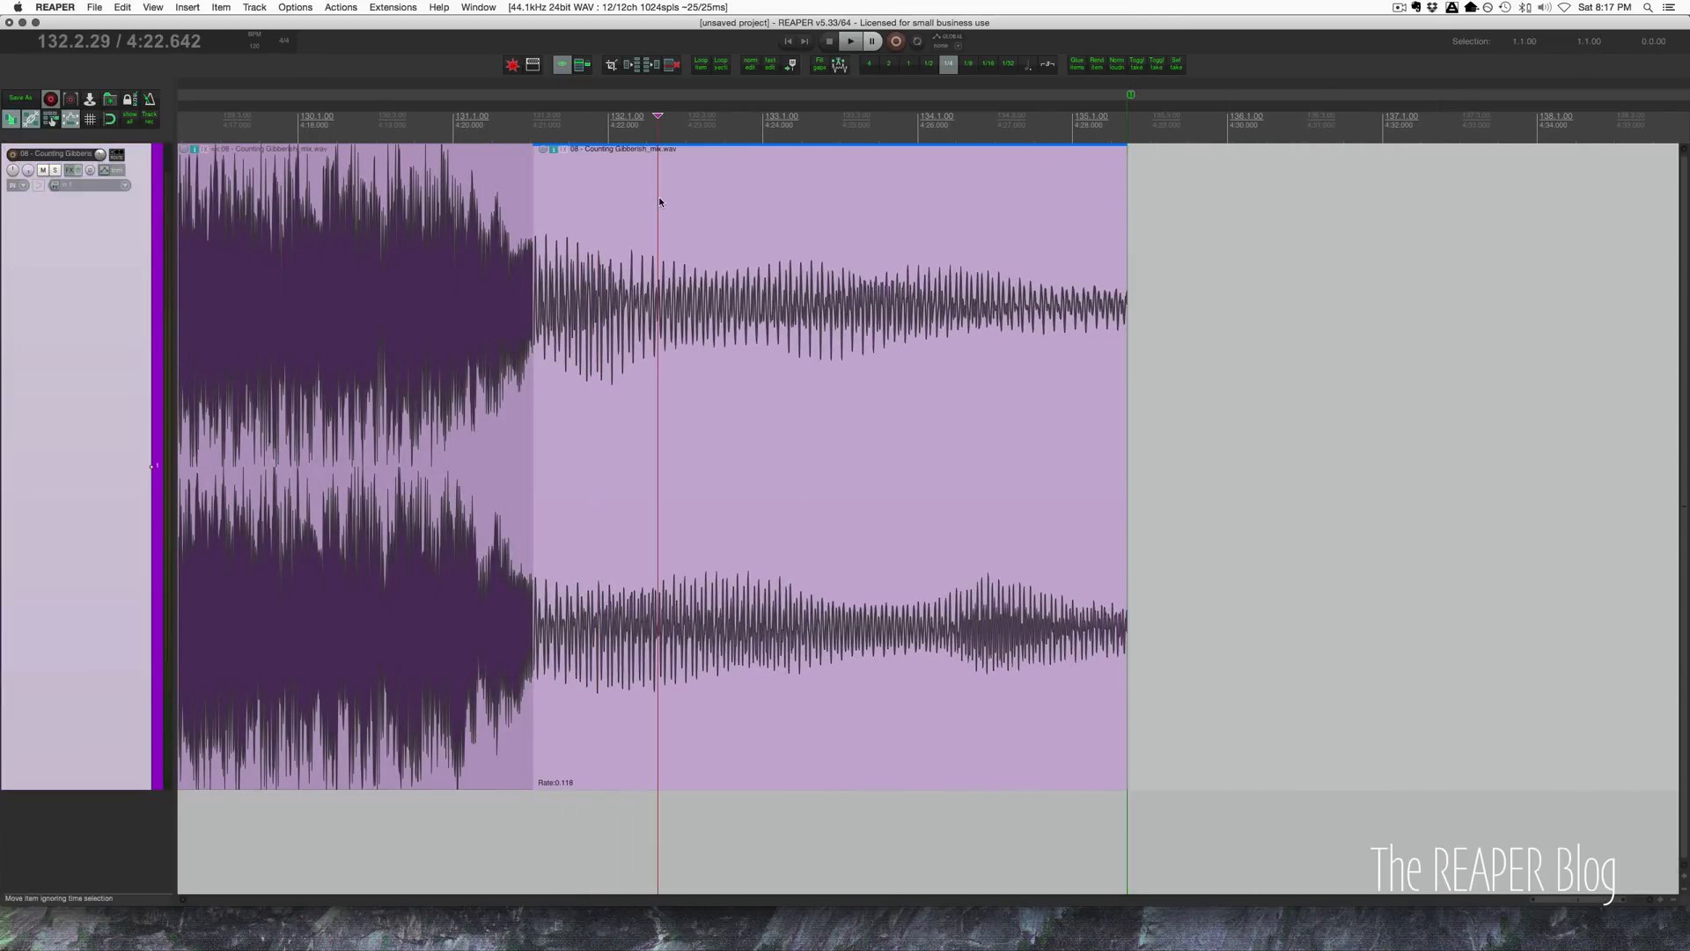
left_click(743, 173)
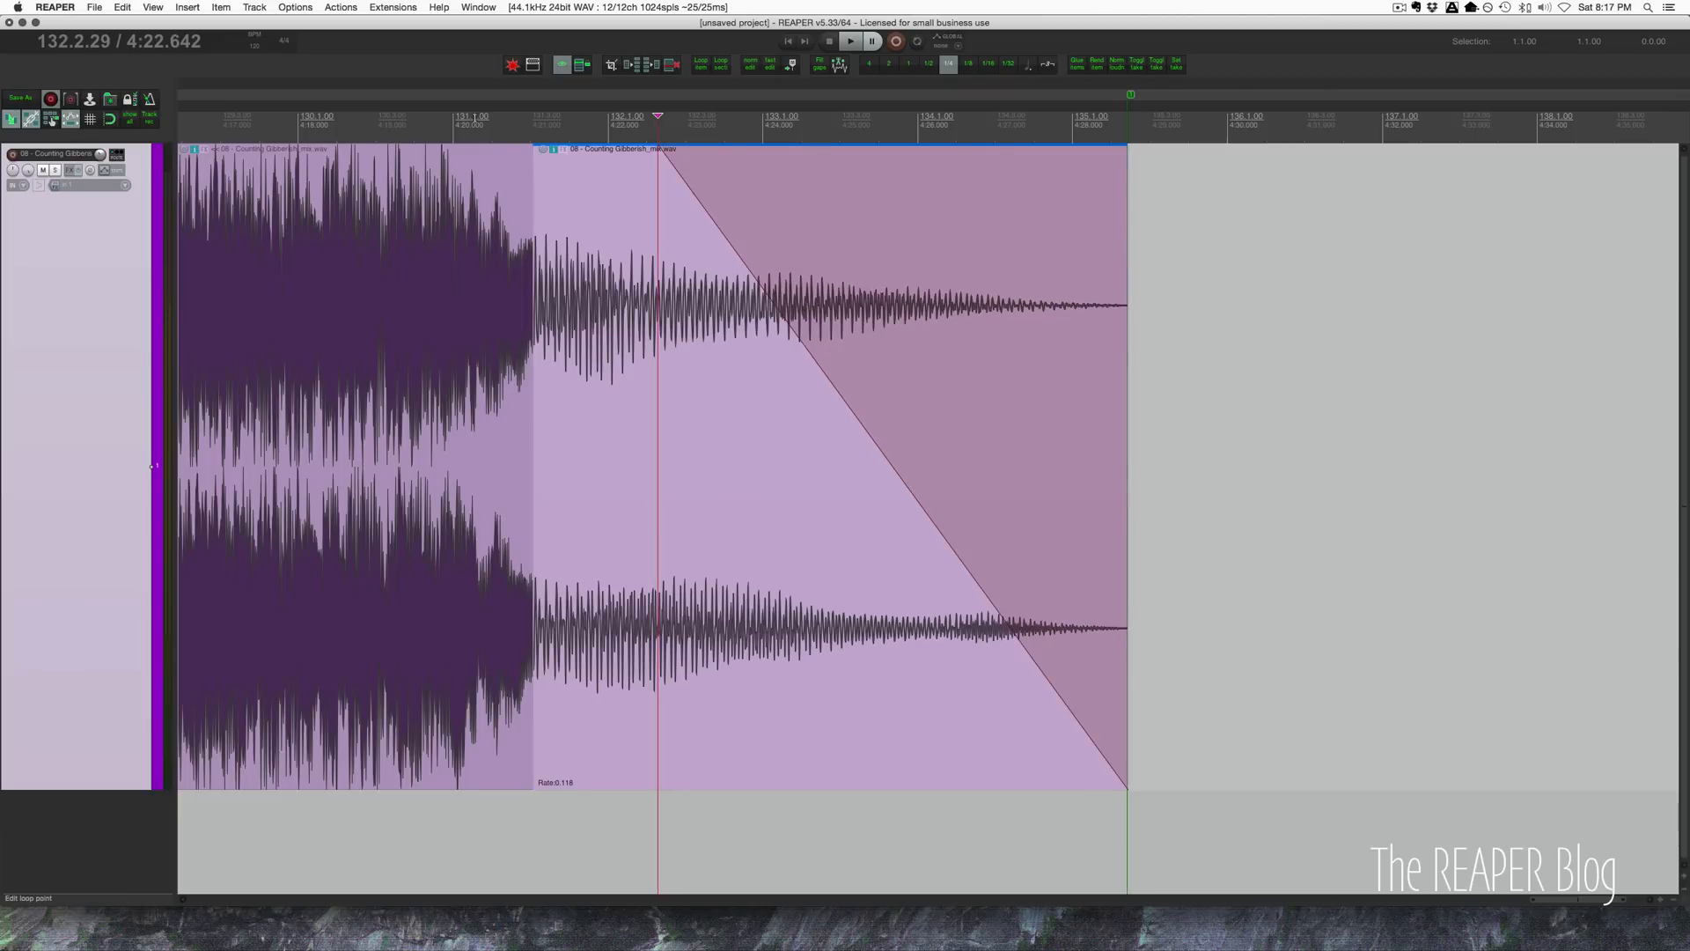
left_click(849, 41)
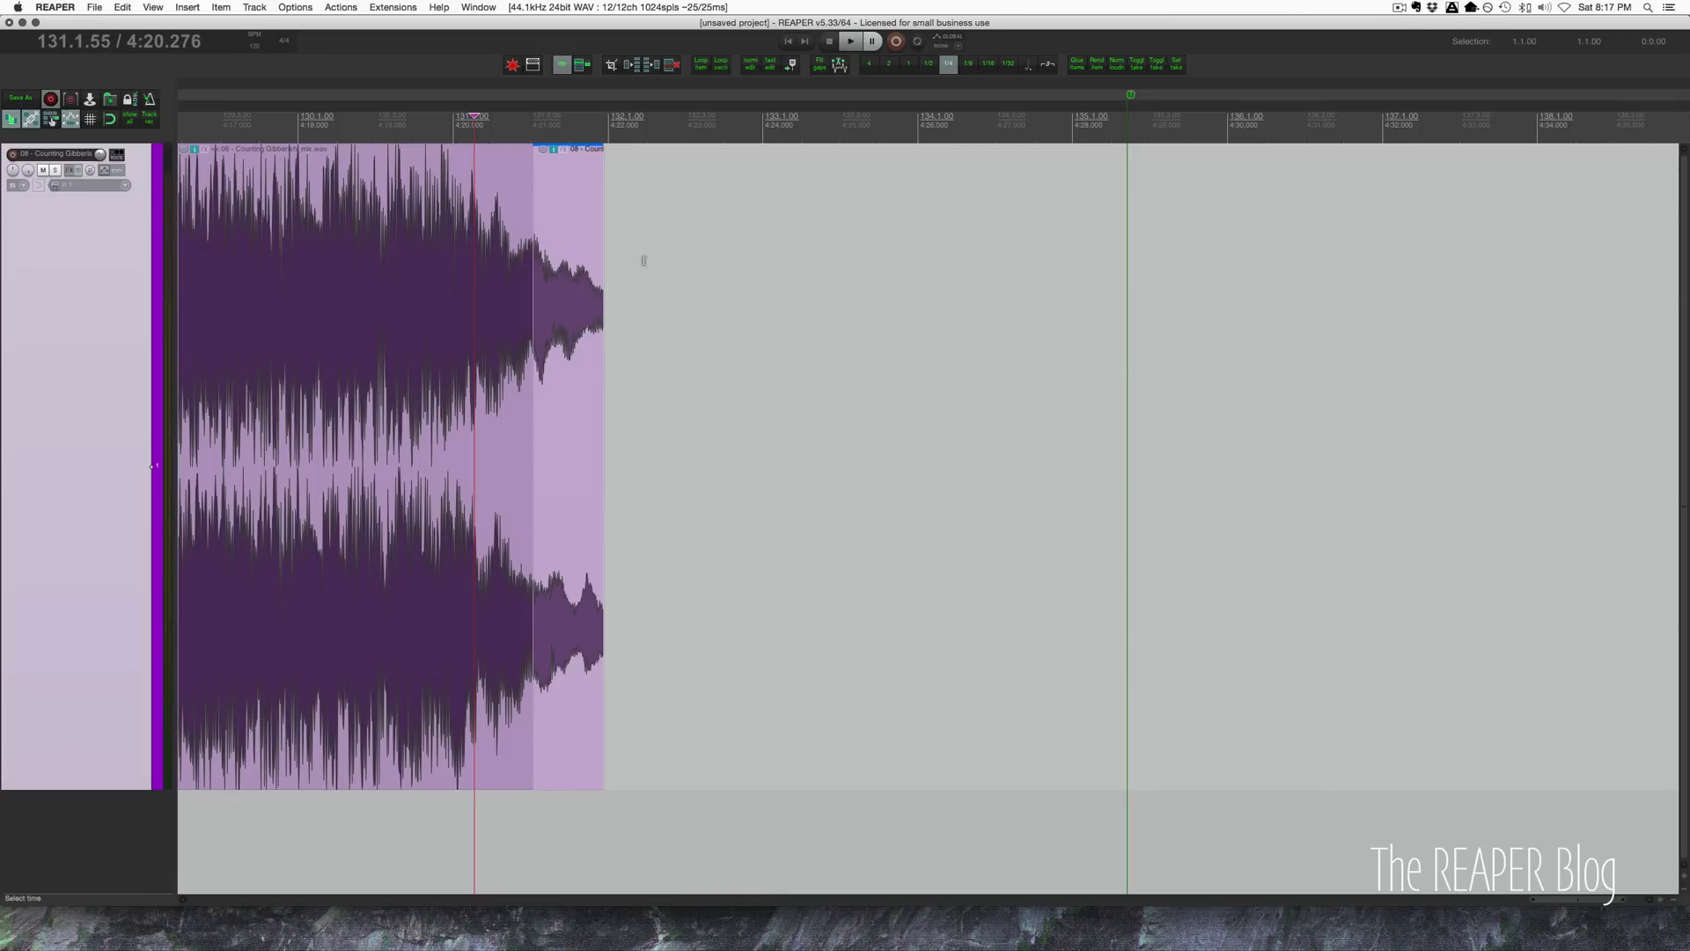
left_click_drag(473, 431, 578, 313)
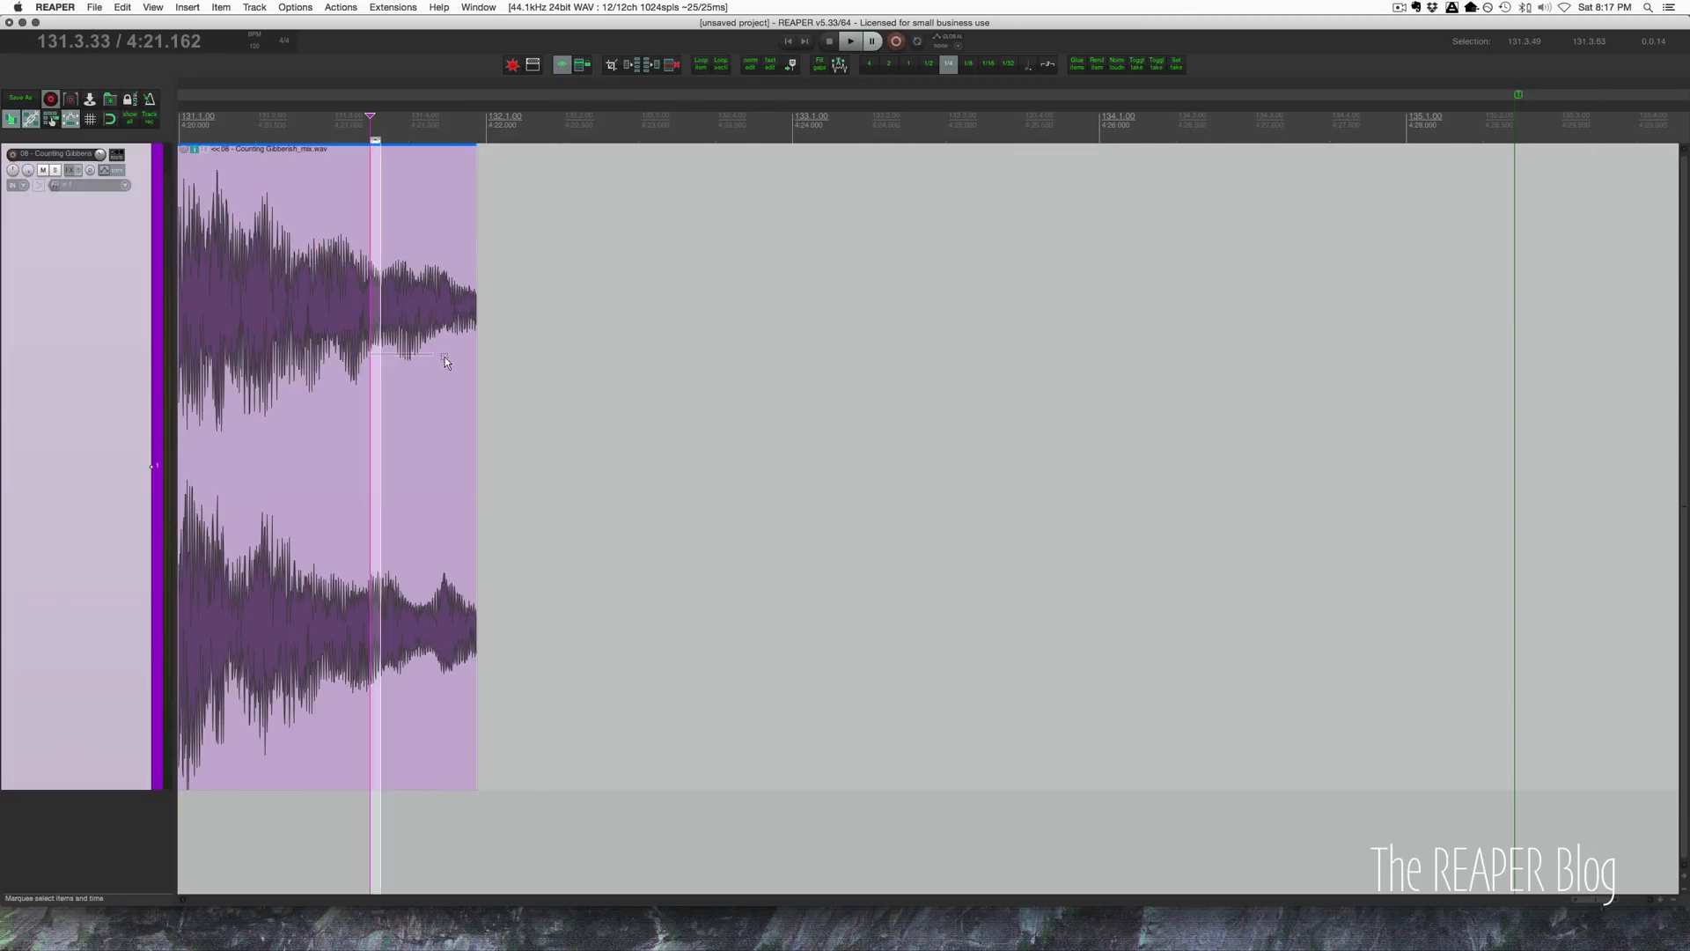
Set the time range over the tail's last part and select the tail item for copying.
left_click(850, 40)
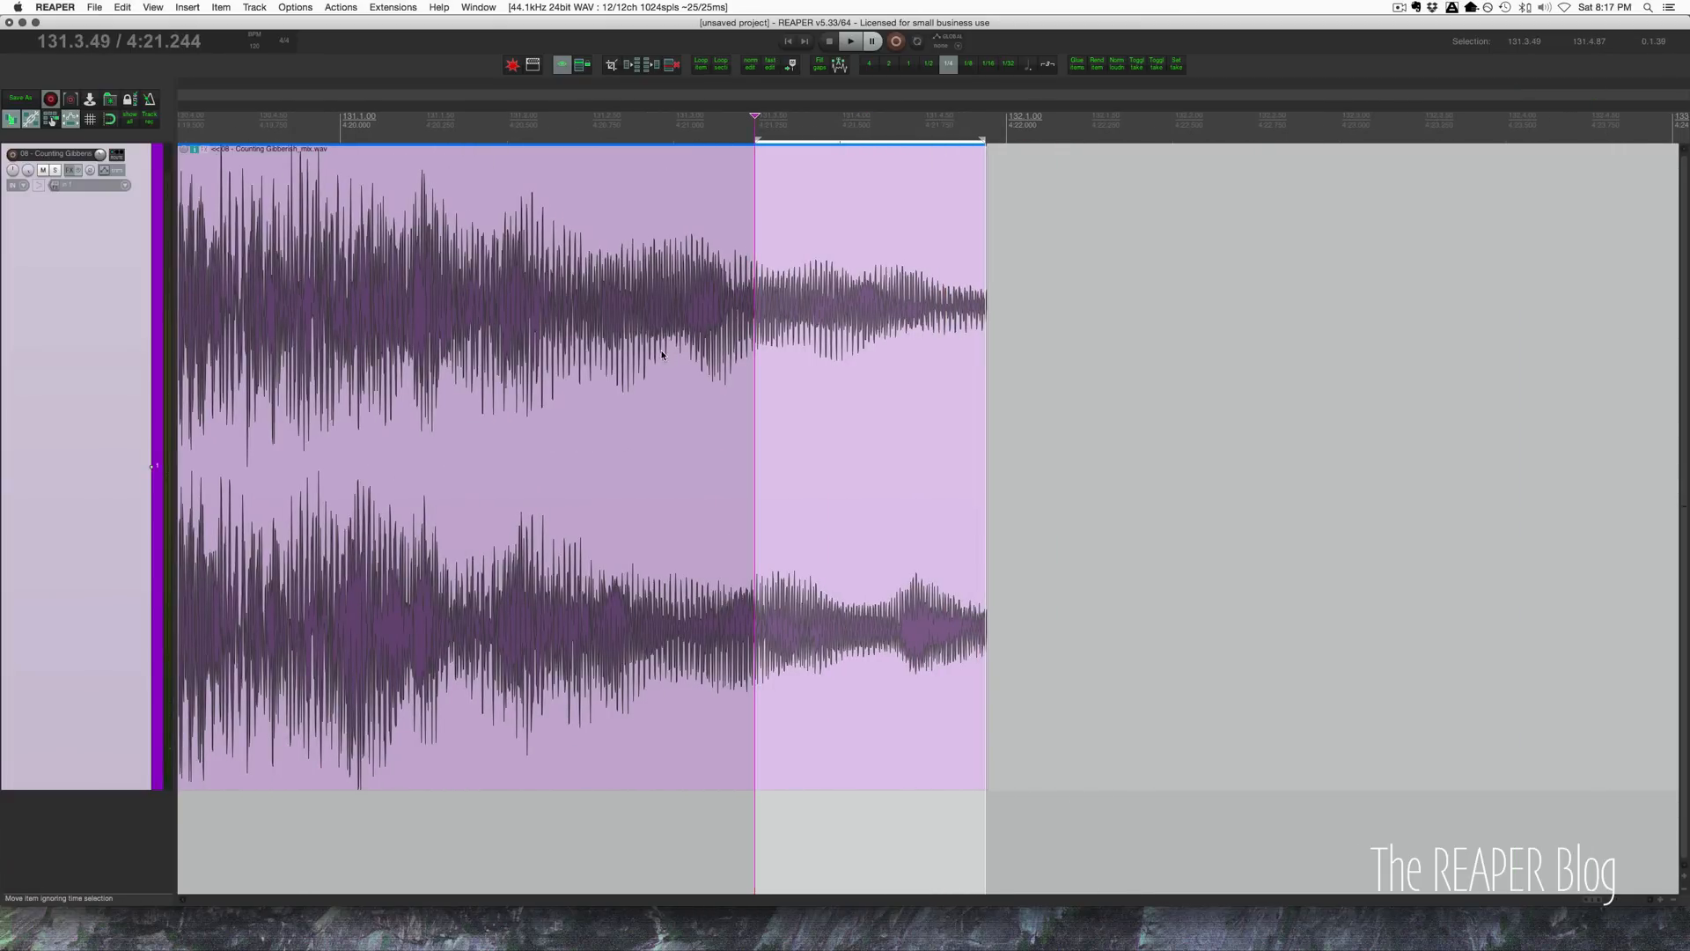
left_click(848, 40)
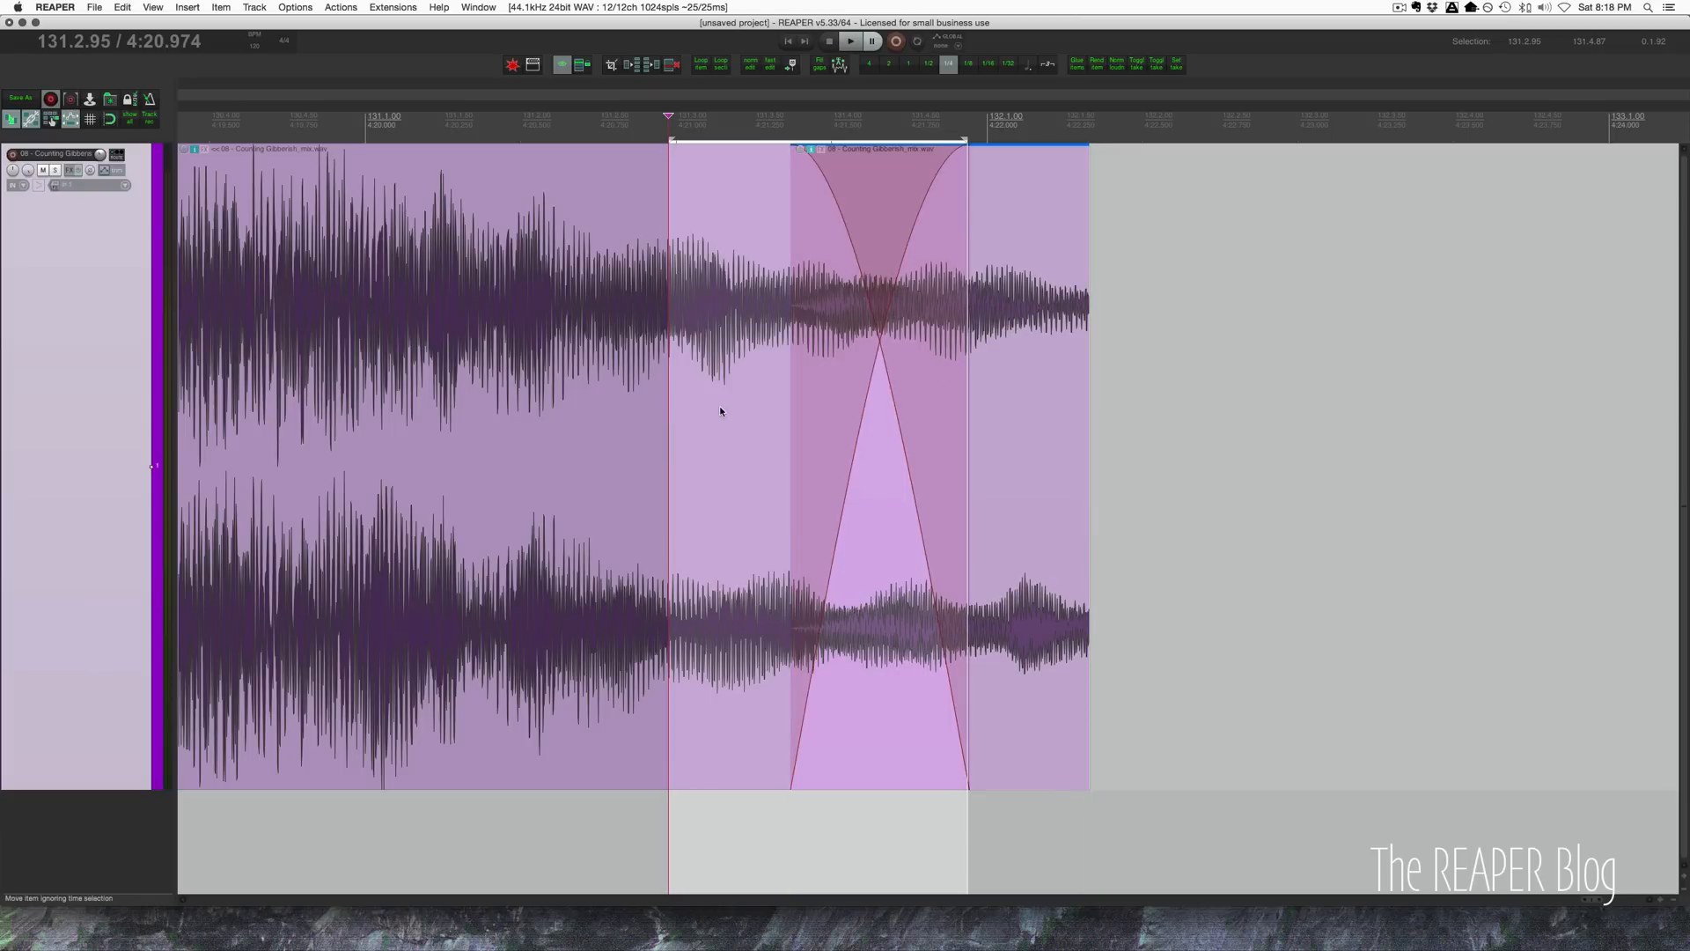
mouse_move(1014, 327)
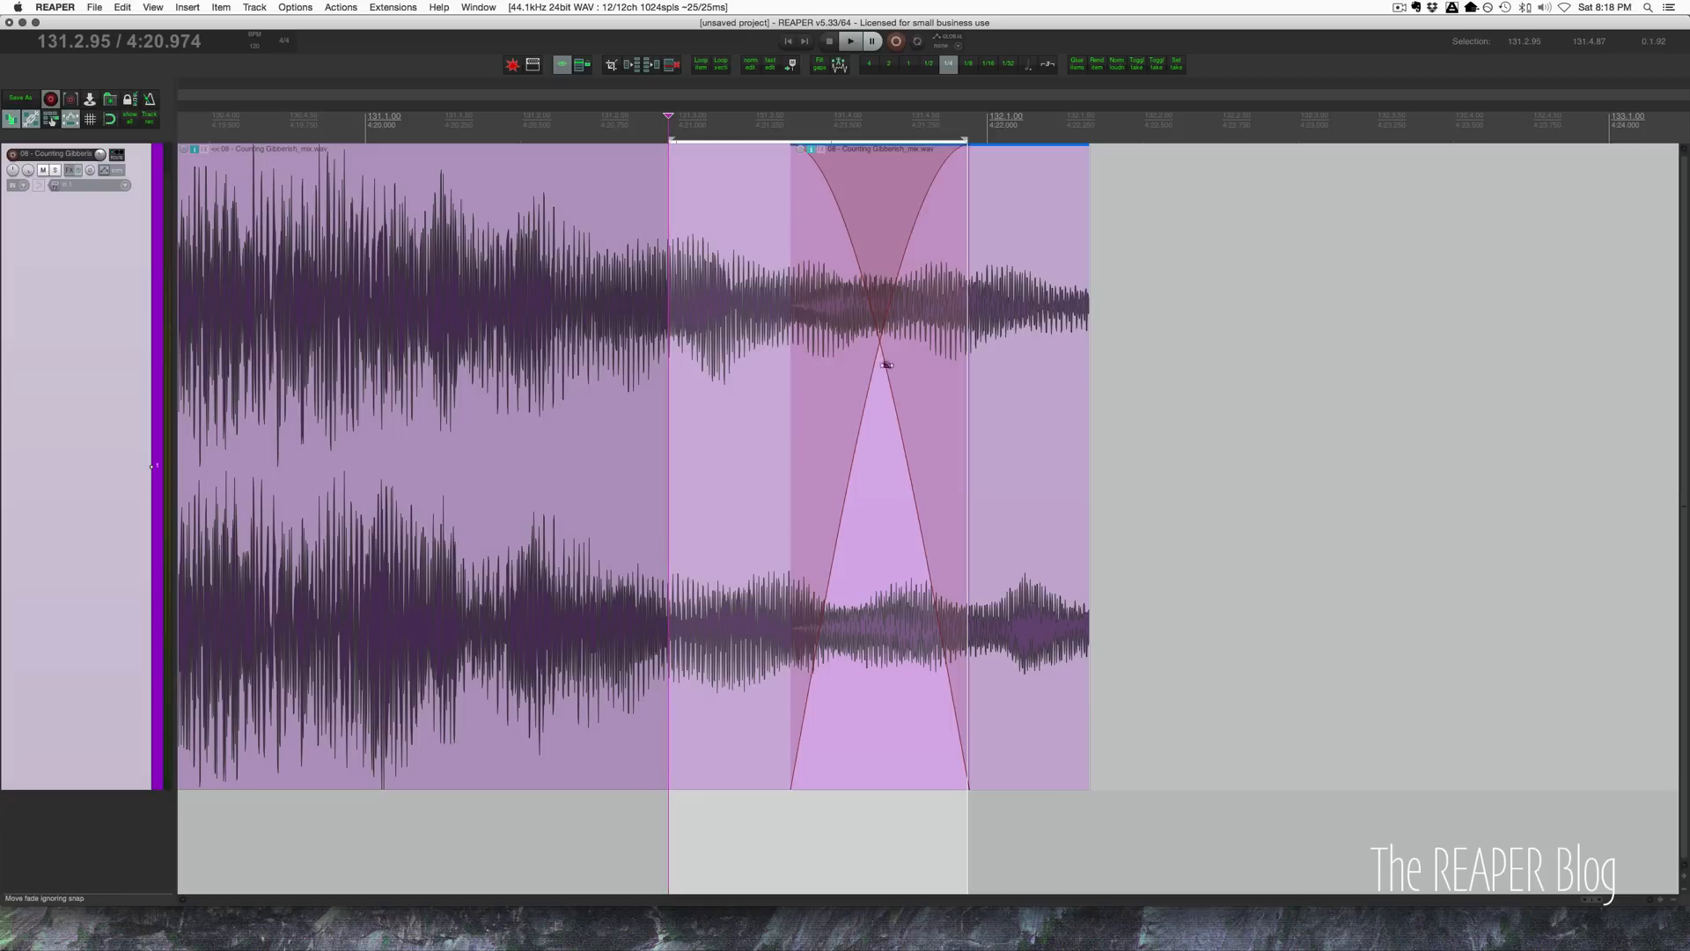
mouse_move(849, 330)
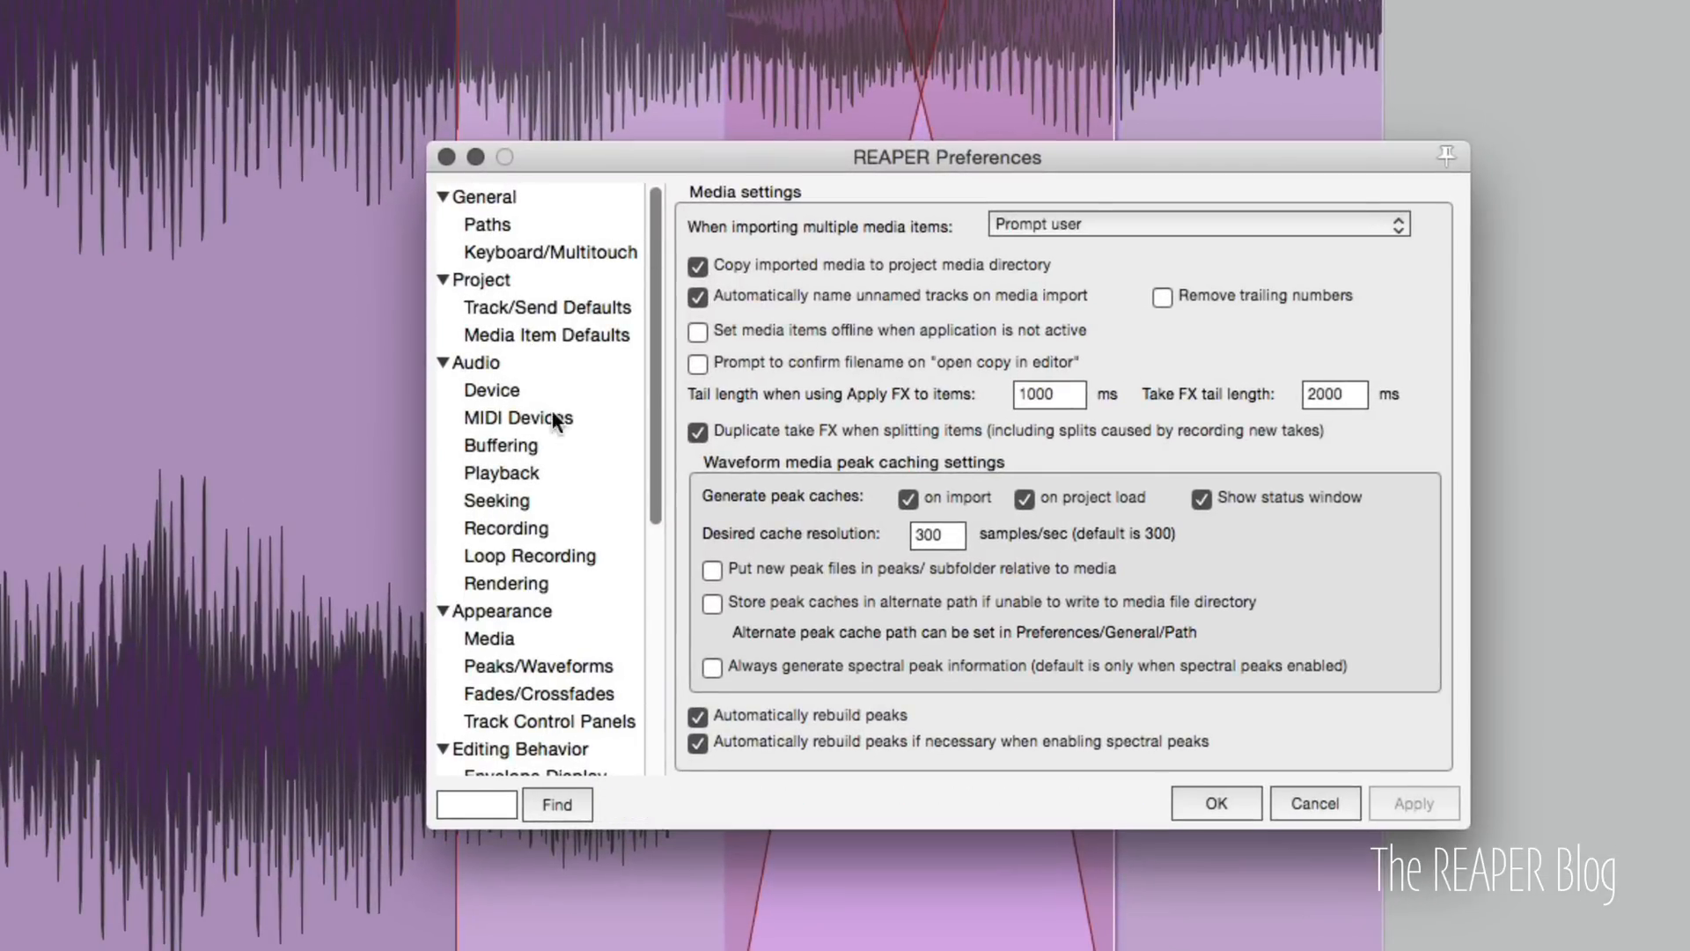
mouse_move(526, 285)
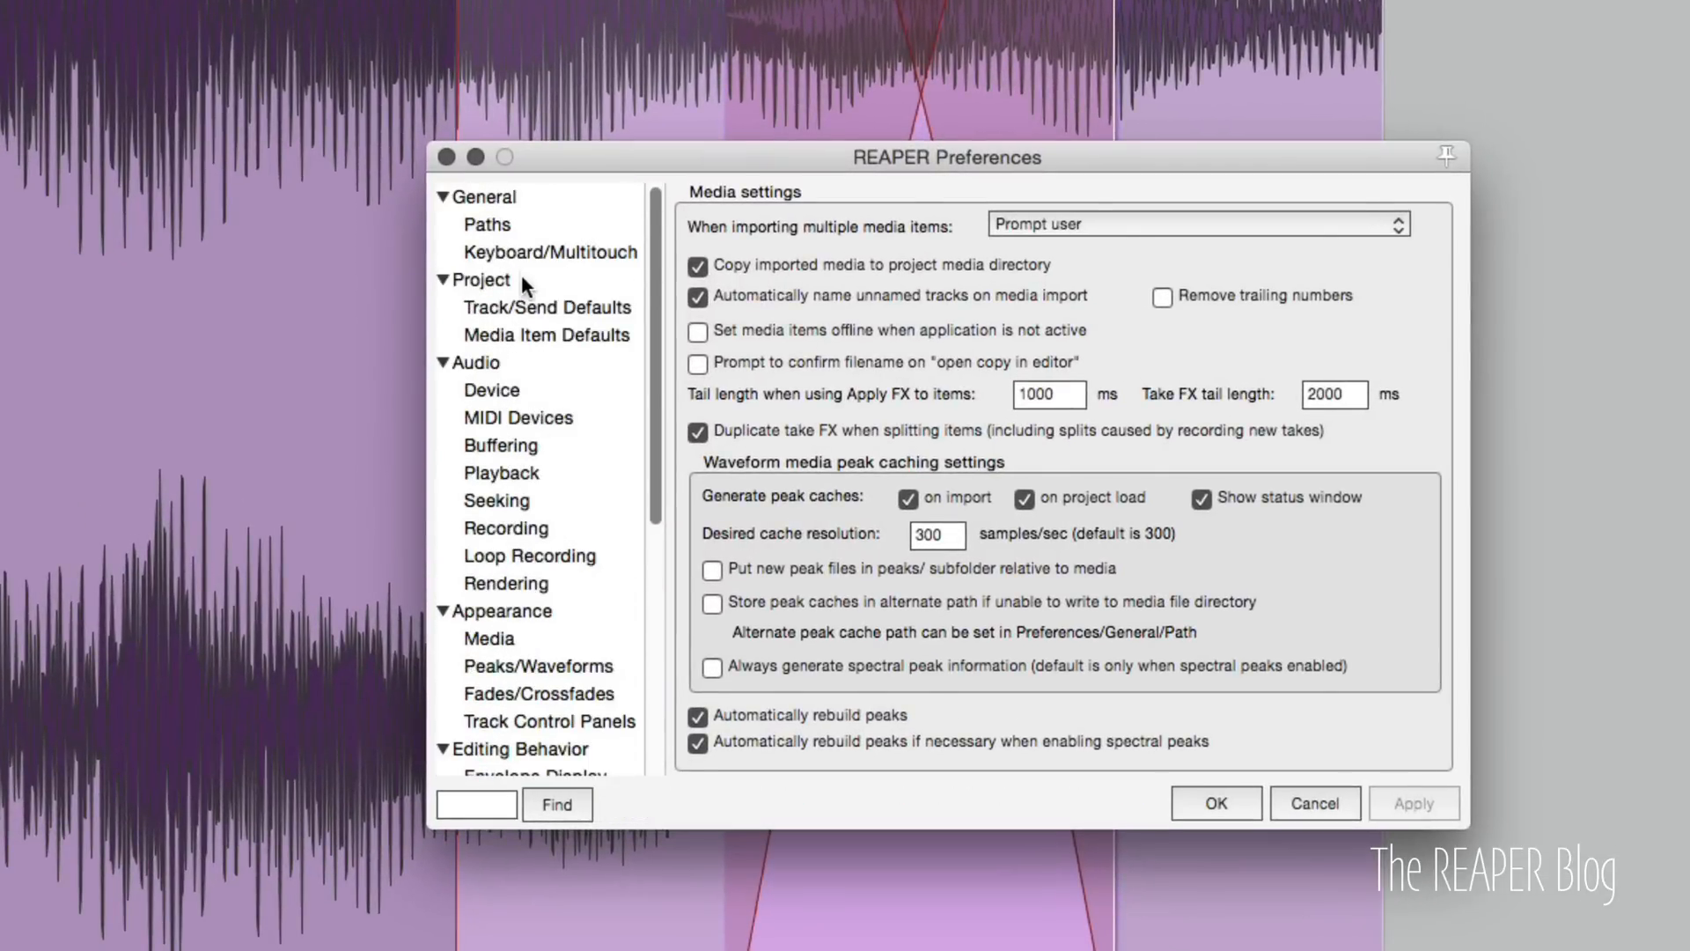
In Media Item Defaults, set the default crossfade shape to linear and confirm.
left_click(546, 335)
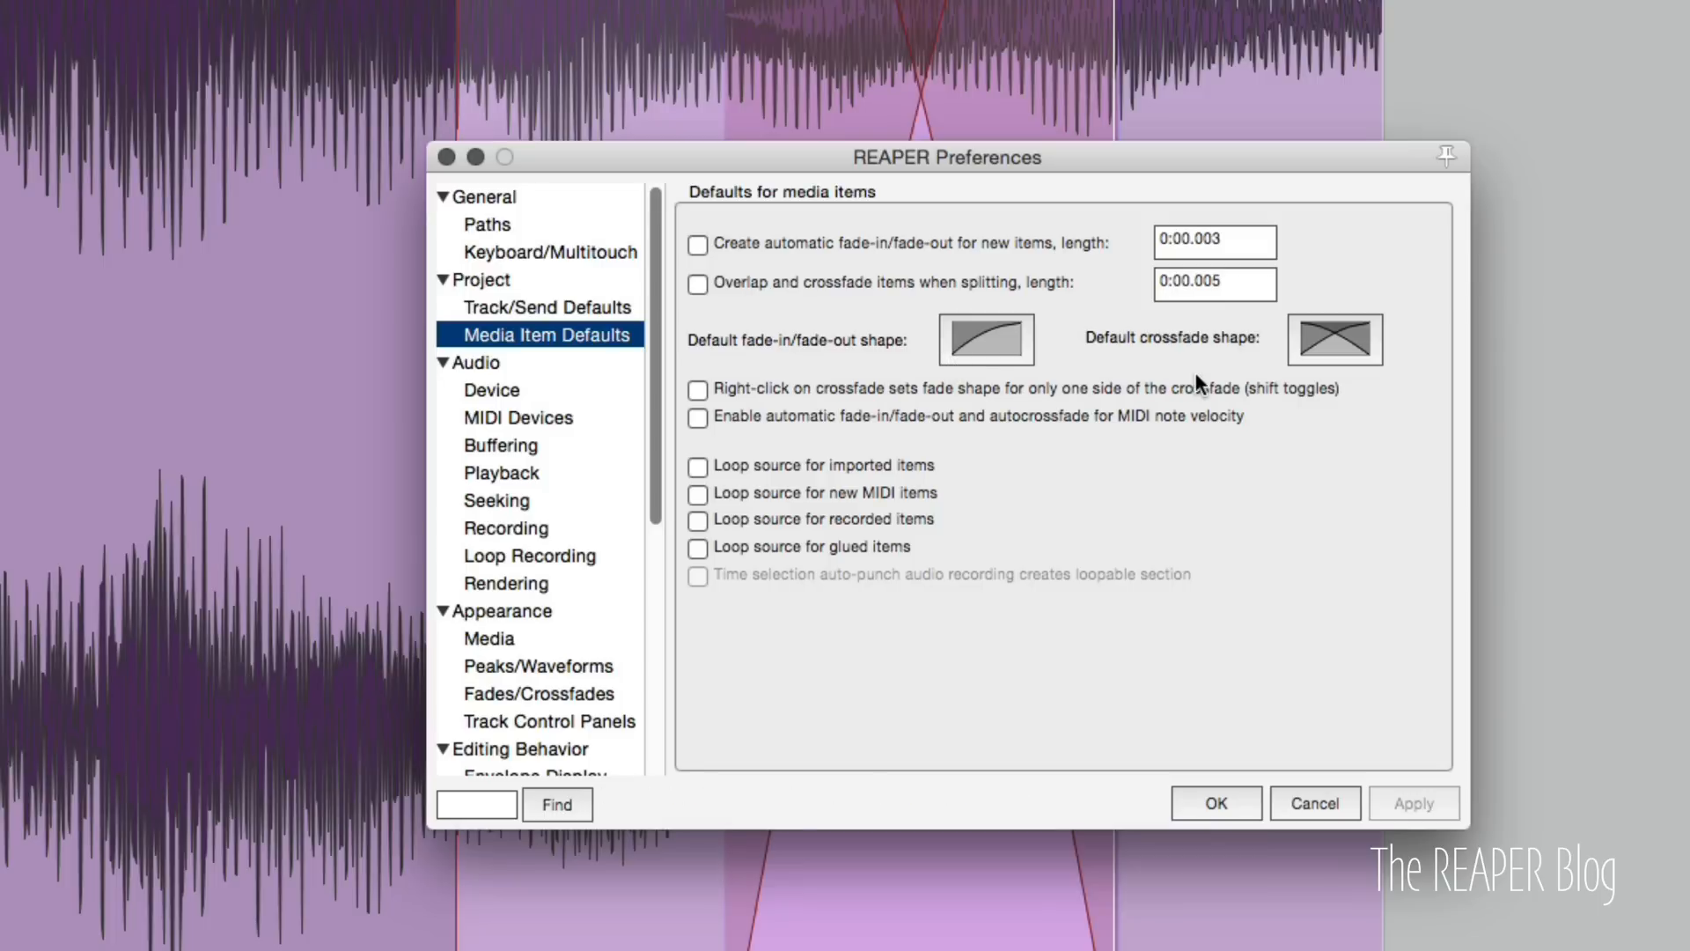
left_click(1334, 338)
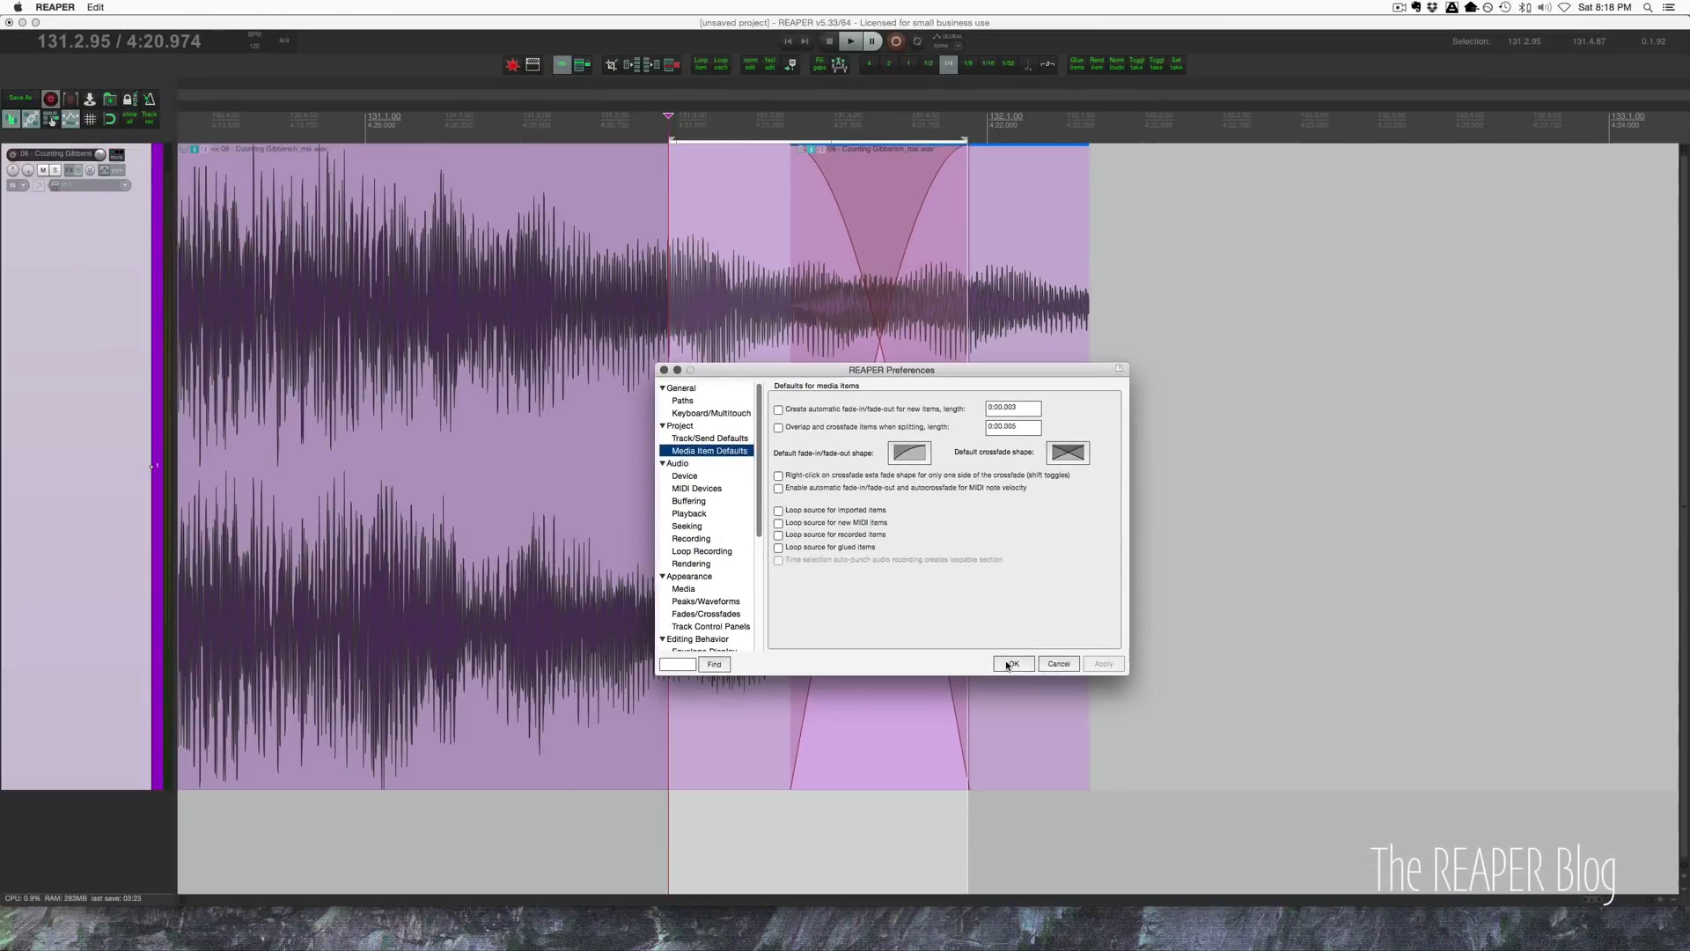
left_click(1010, 664)
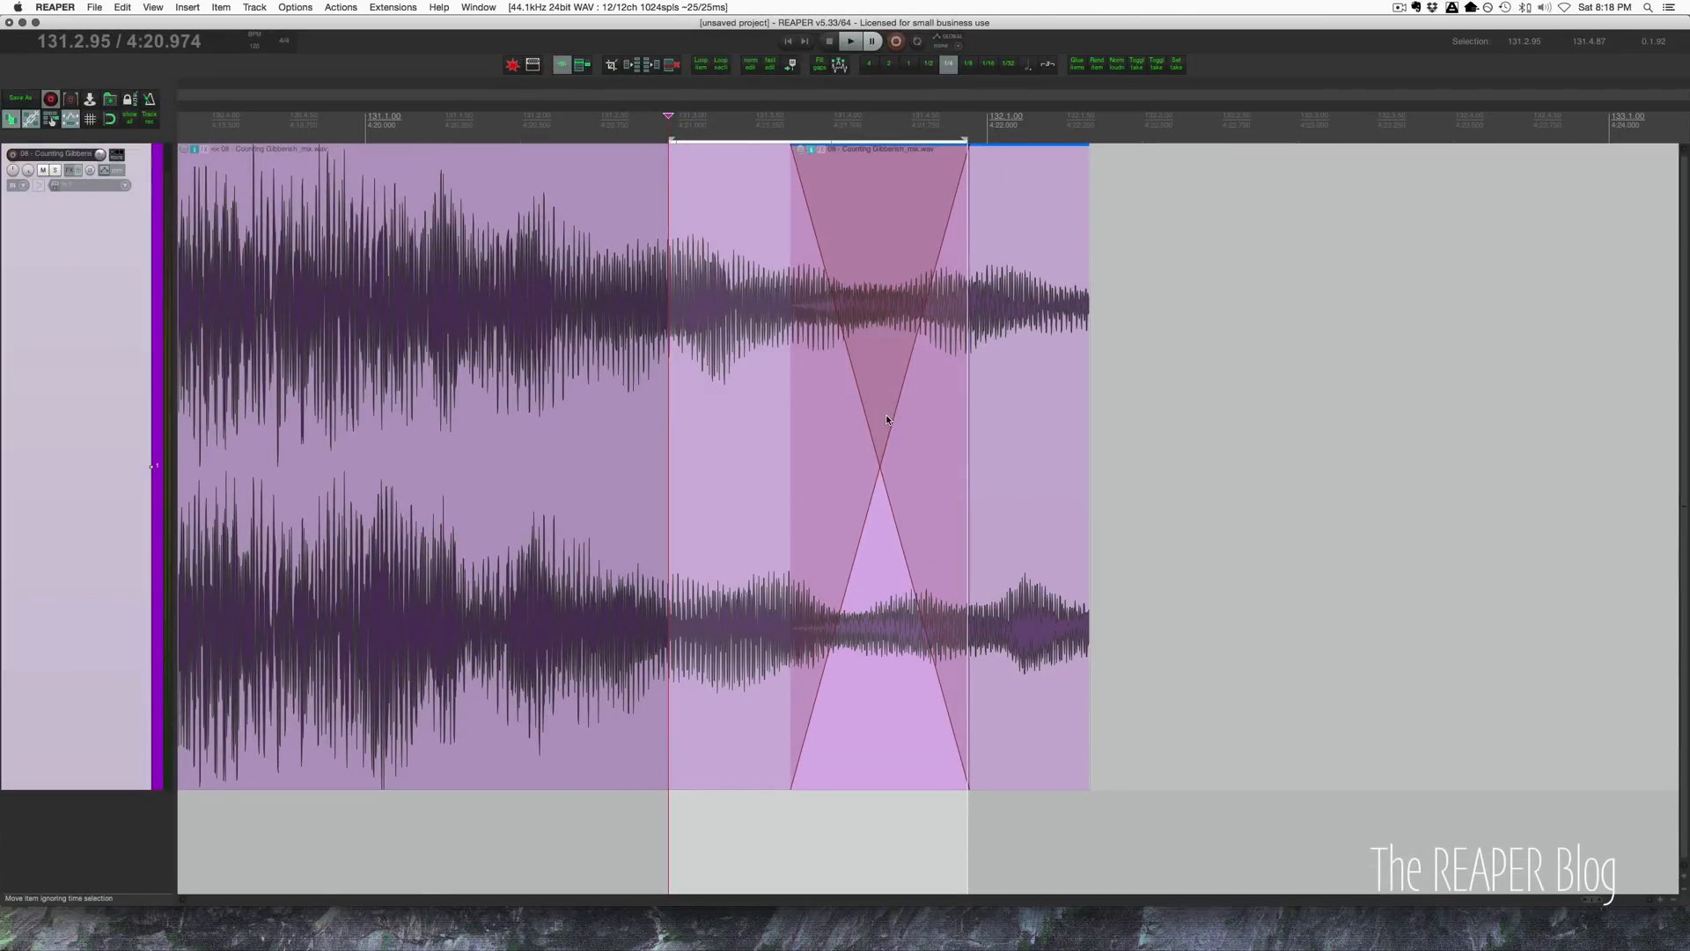
mouse_move(803, 155)
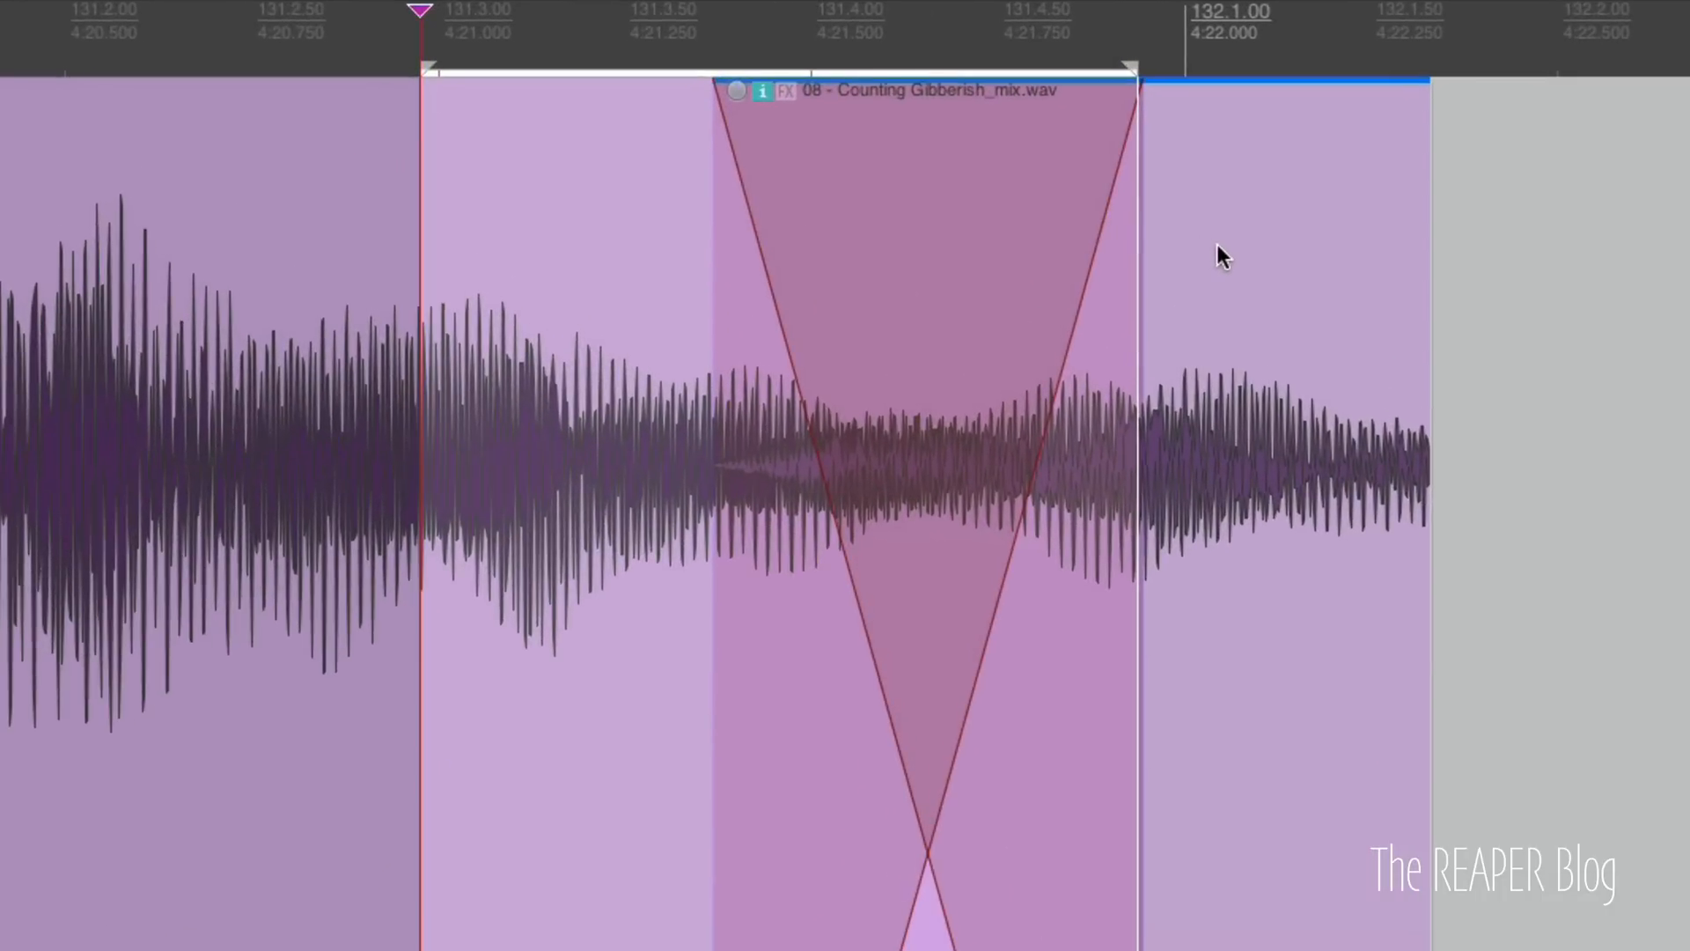
mouse_move(733, 99)
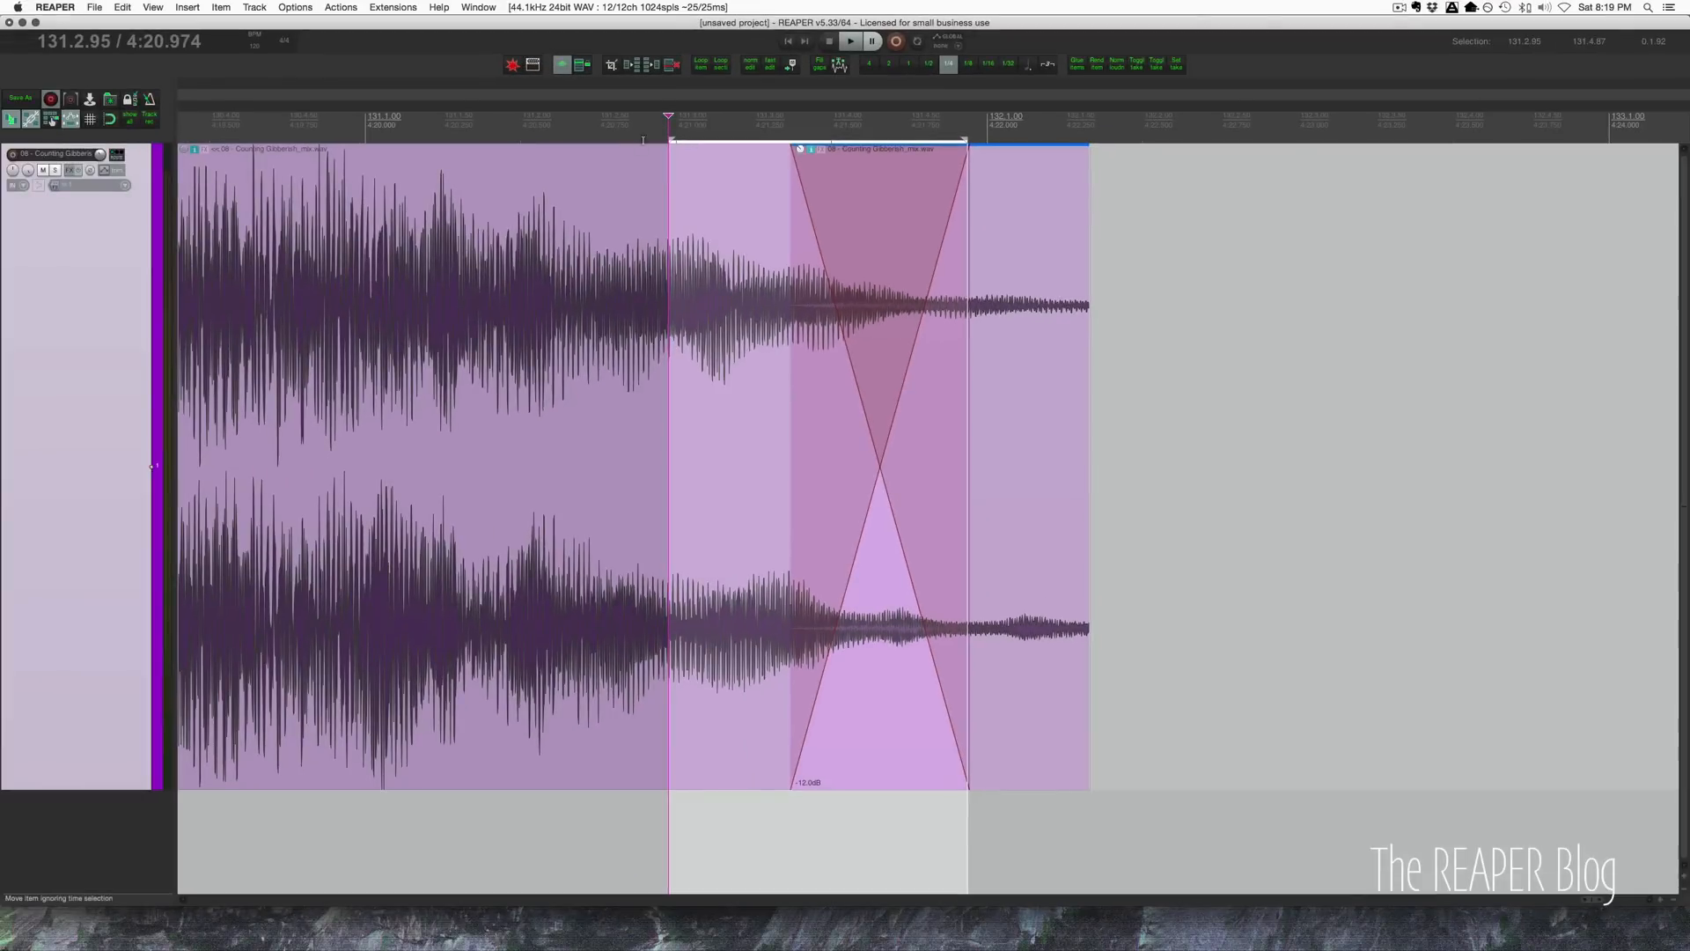
Duplicate the −12 dB tail copy and set the second overlapping copy to about −24 dB.
left_click(848, 41)
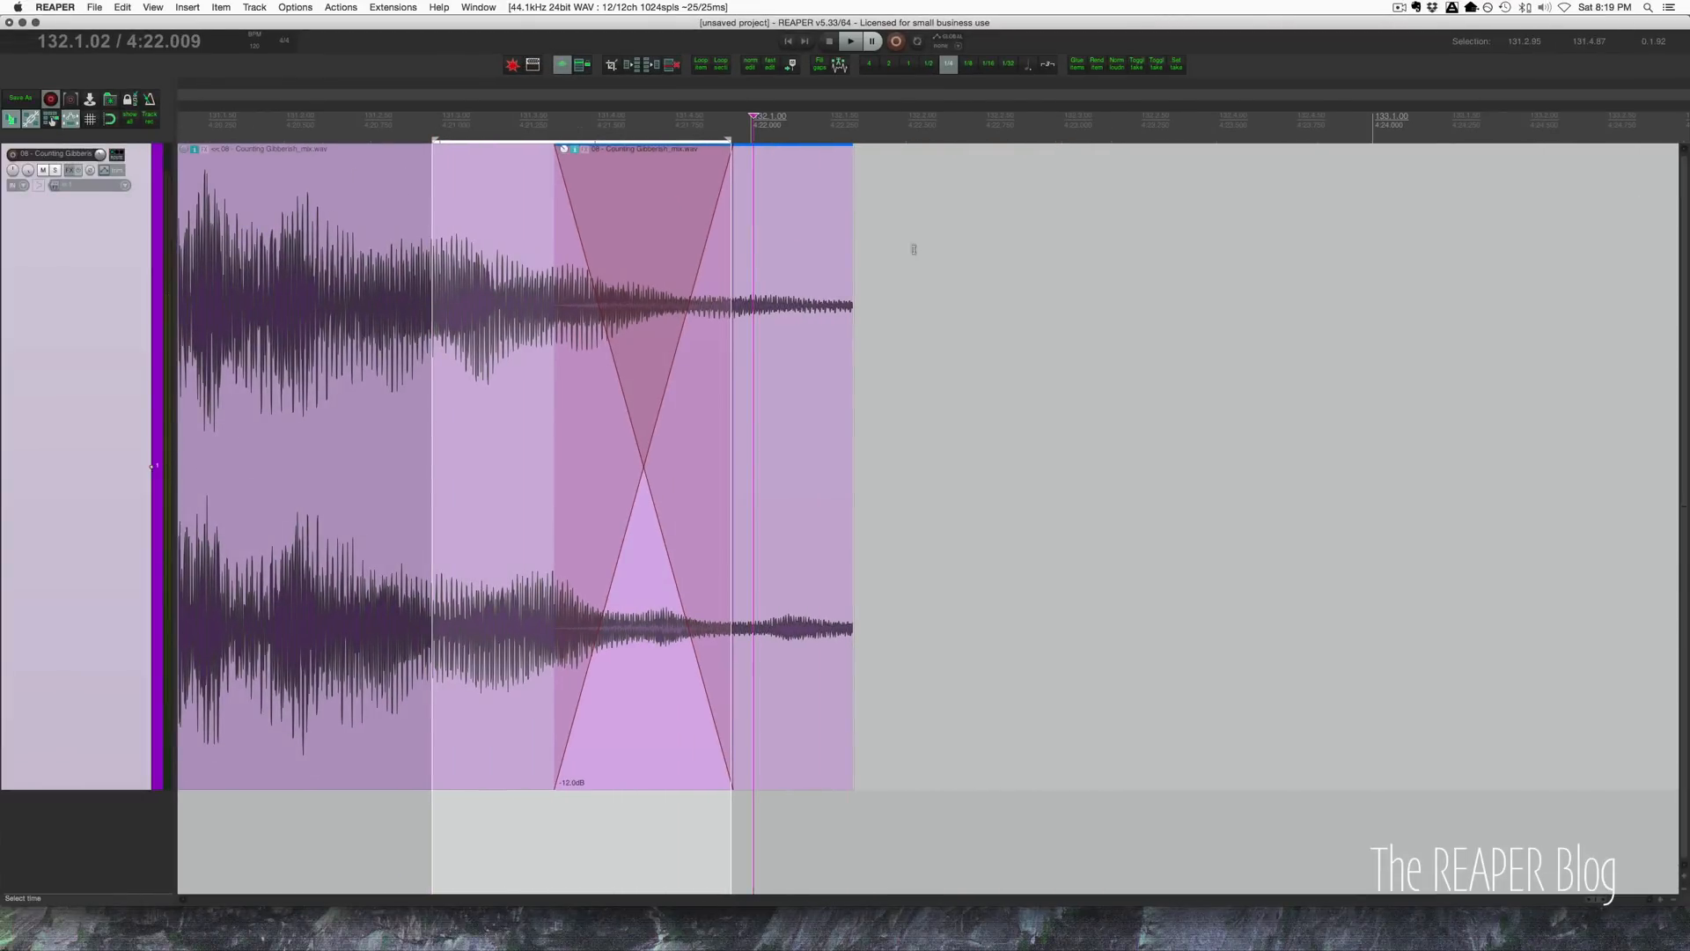
mouse_move(461, 178)
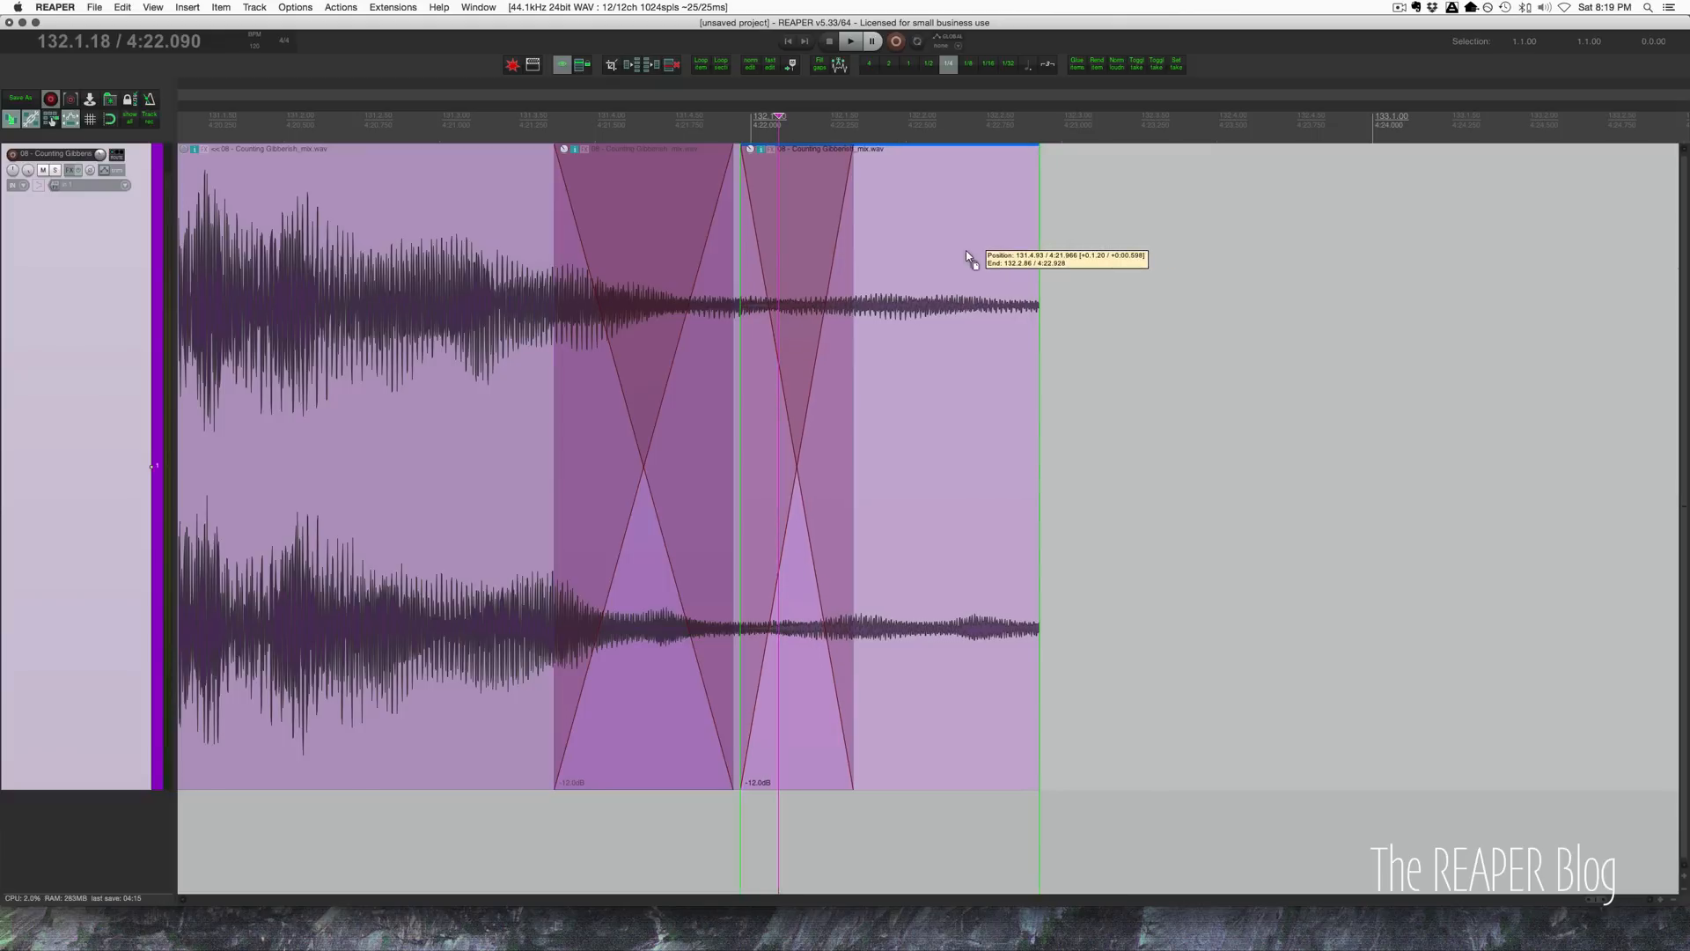
mouse_move(852, 183)
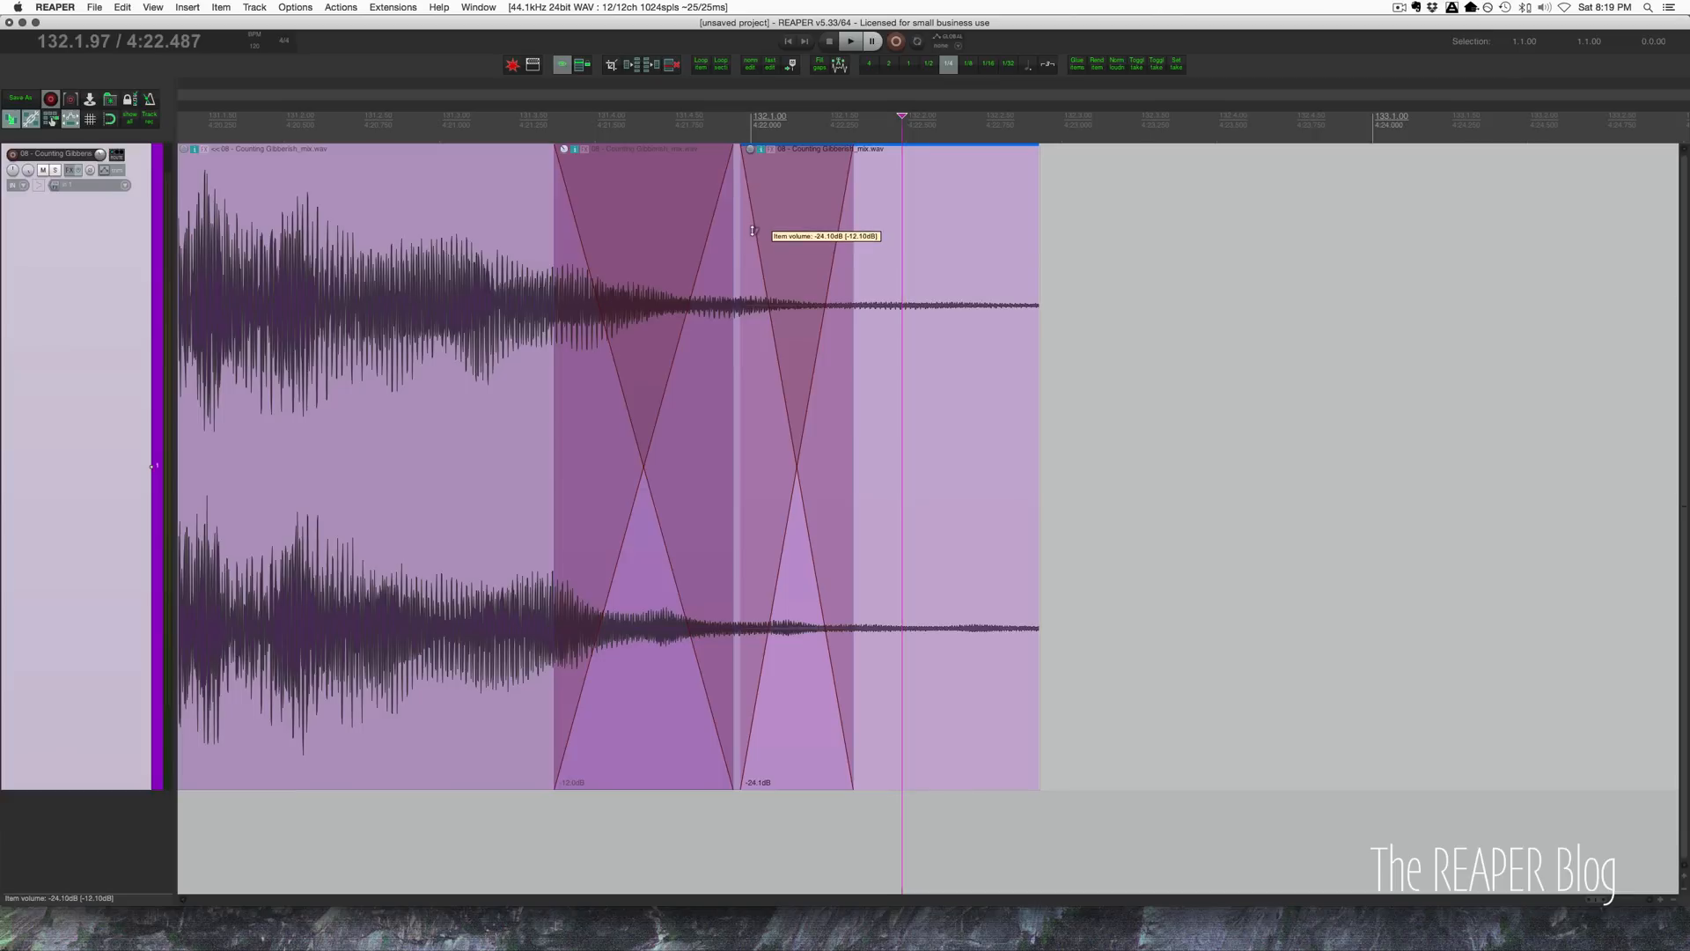
left_click(849, 40)
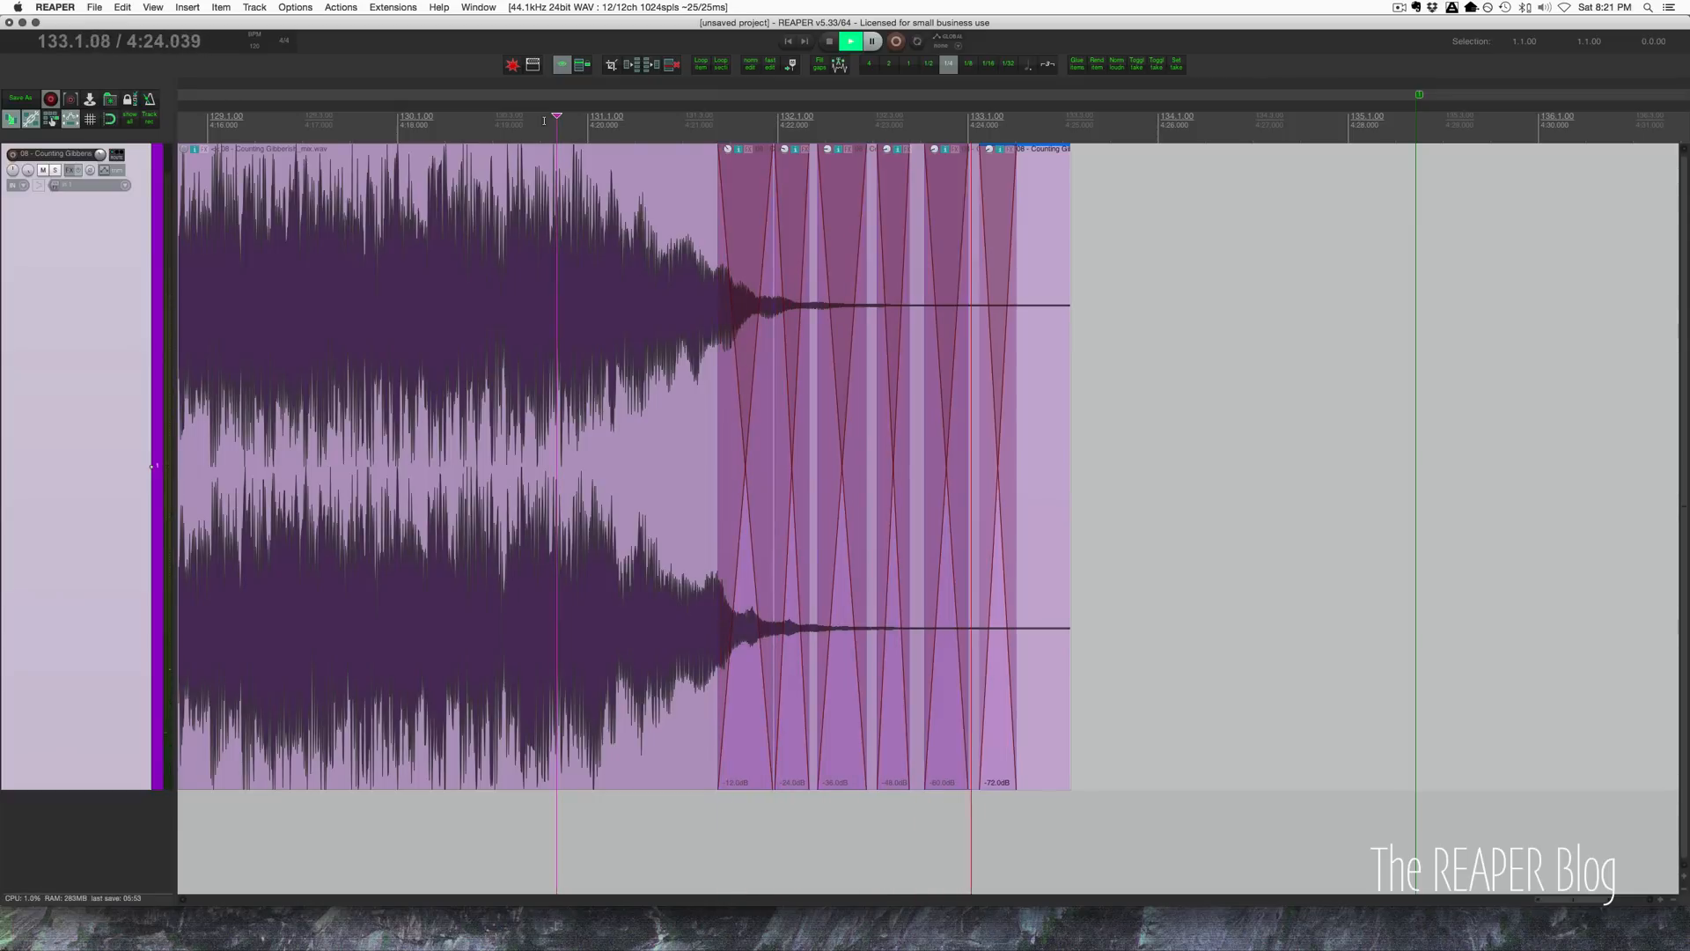
Stop playback after auditioning the six-copy fade-out reaching −72 dB.
left_click(870, 41)
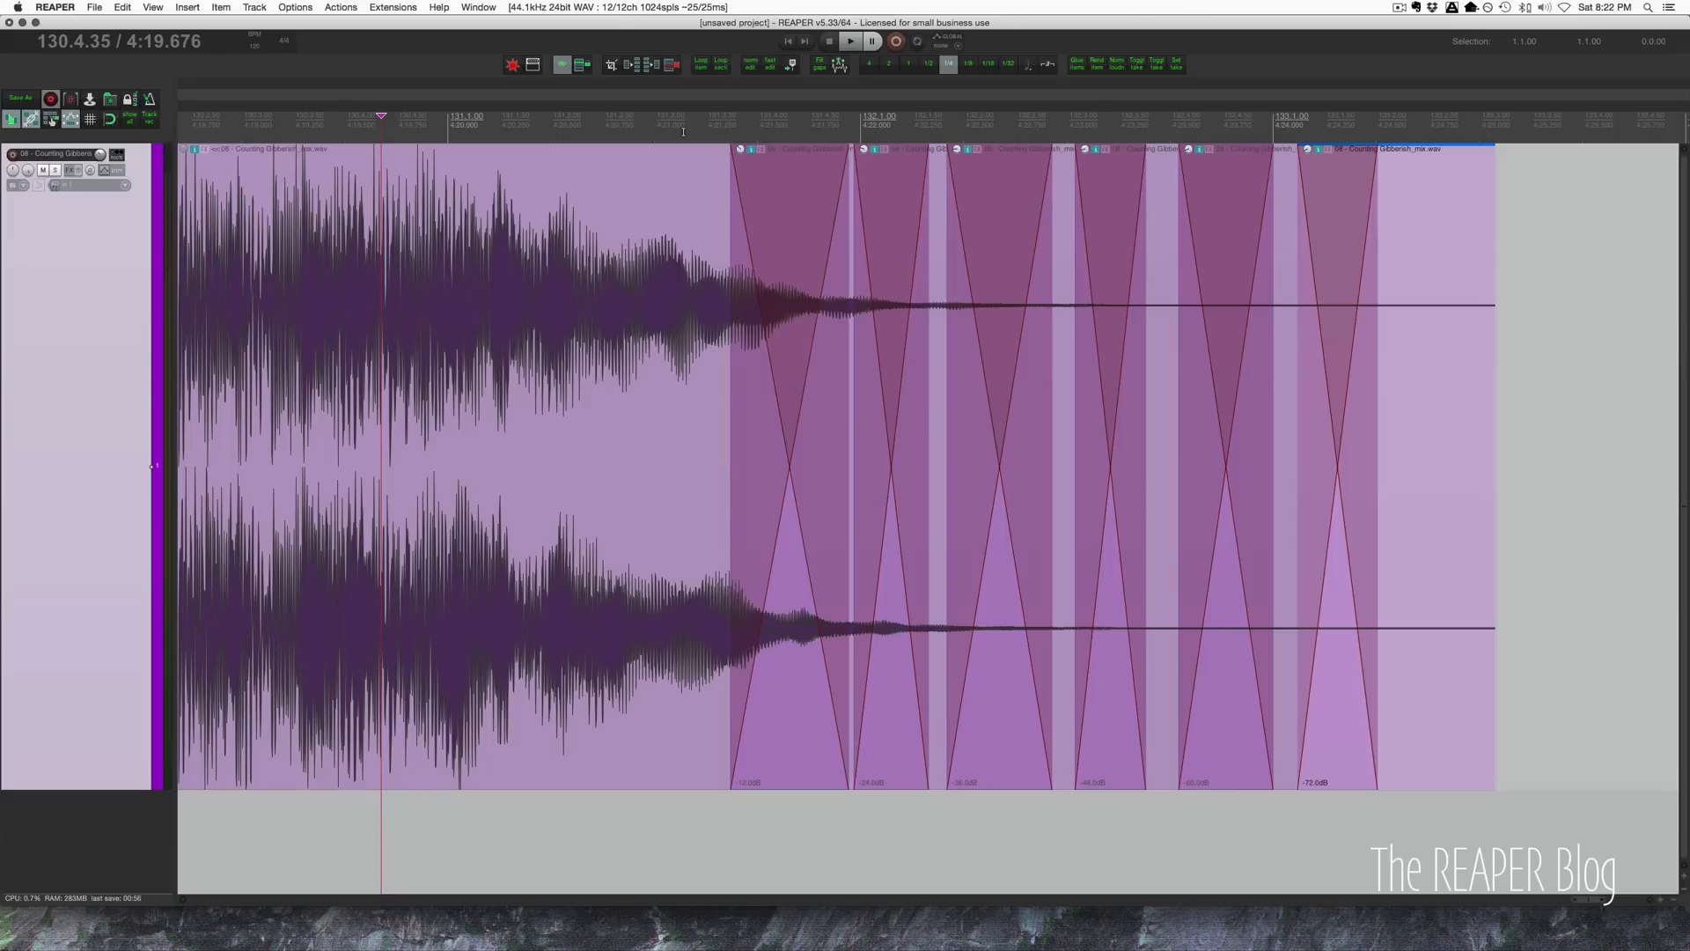
mouse_move(787, 467)
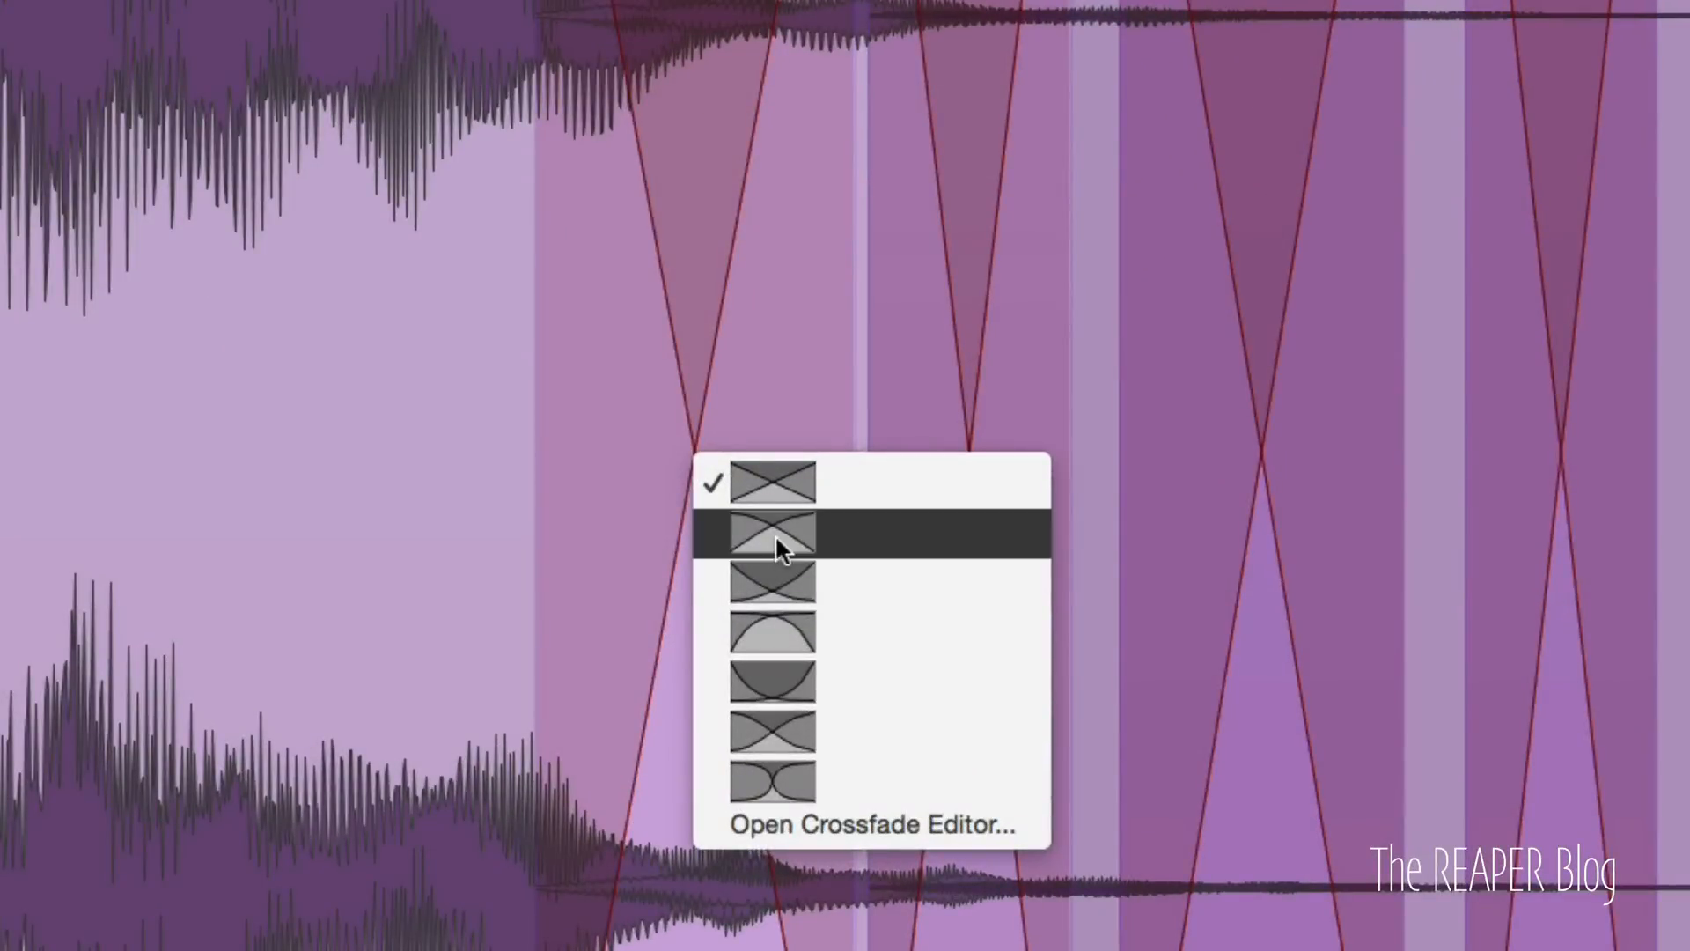
Apply a different shape to the crossfade where the first quieter copy begins.
left_click(771, 542)
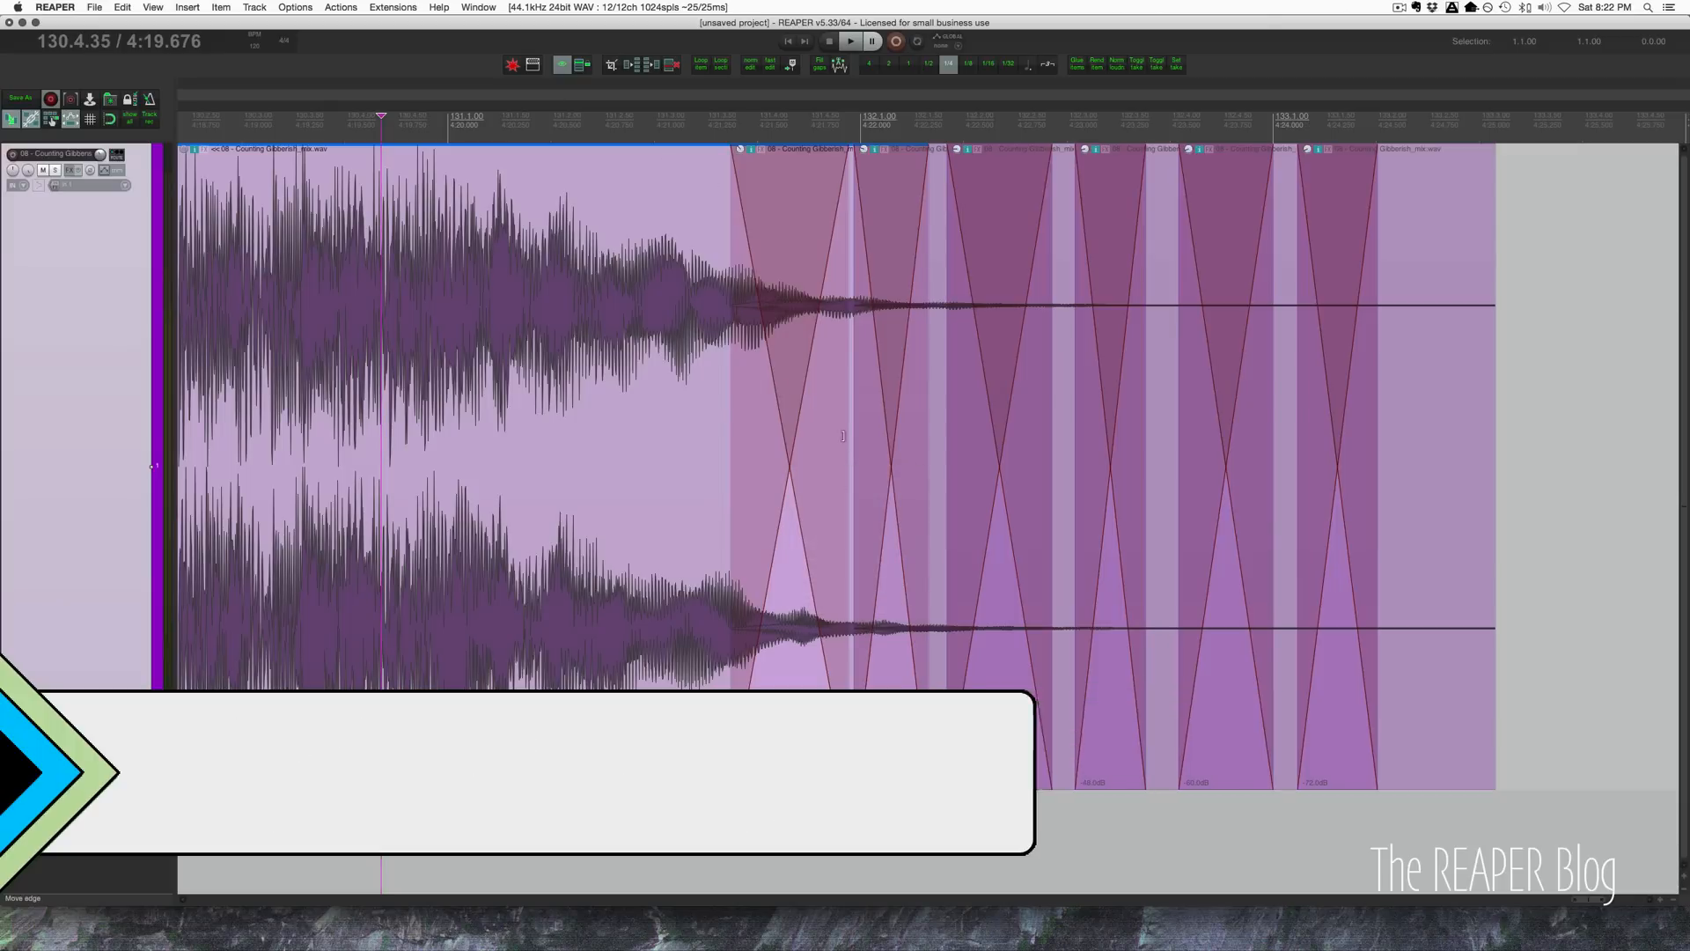